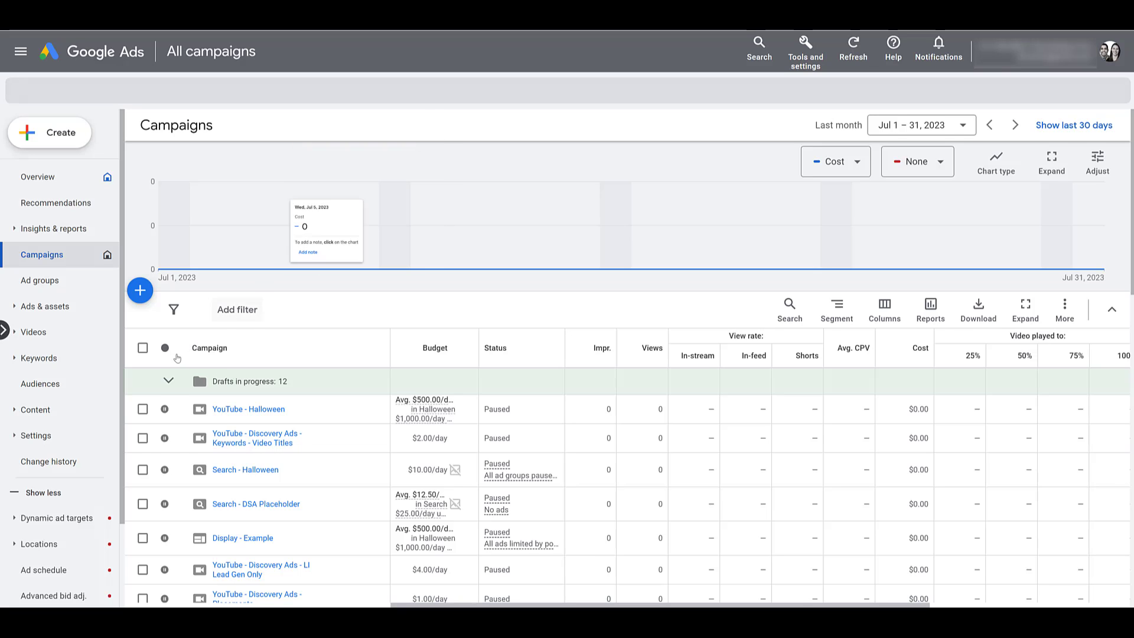
Start a new Display campaign with + Create and reach its Targeting step.
left_click(170, 381)
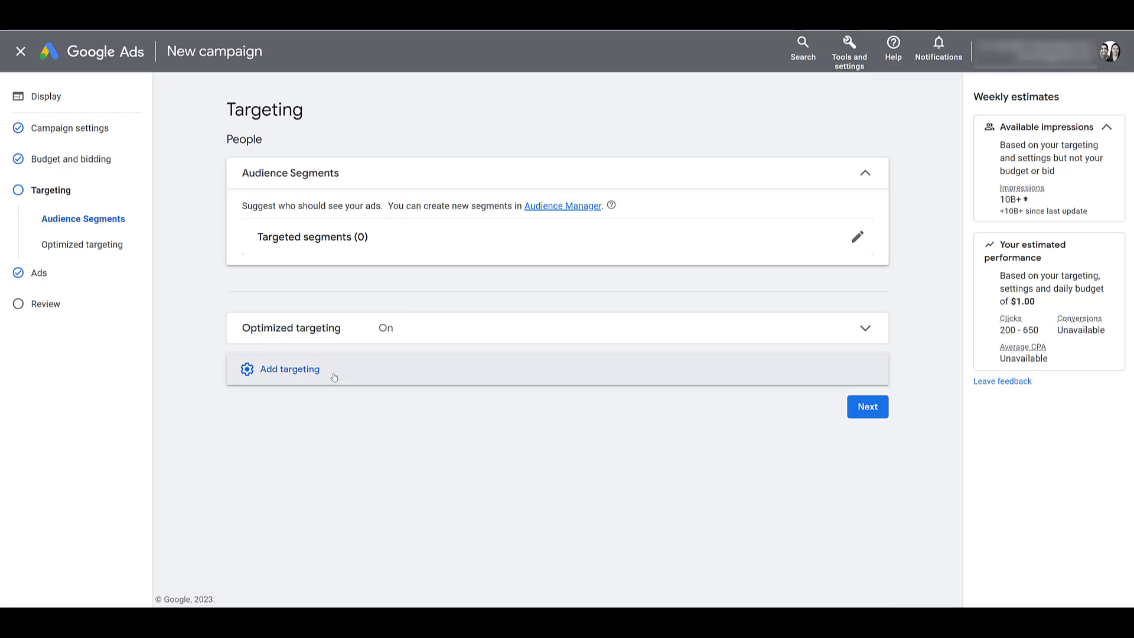
Add Topics targeting and browse the full list of topic categories.
left_click(289, 368)
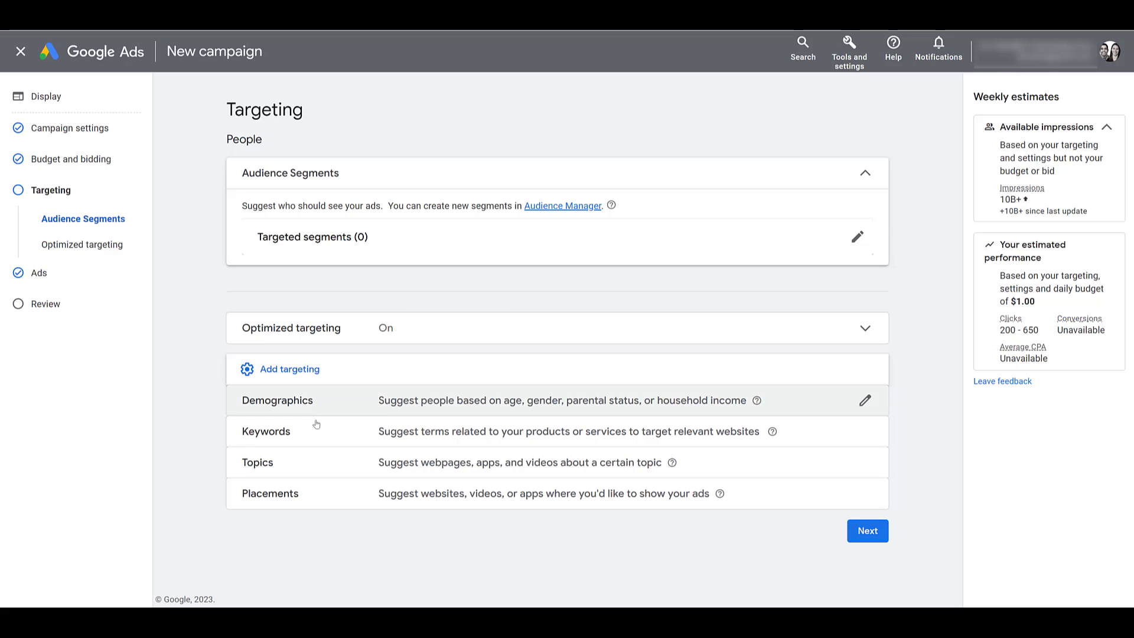
left_click(257, 461)
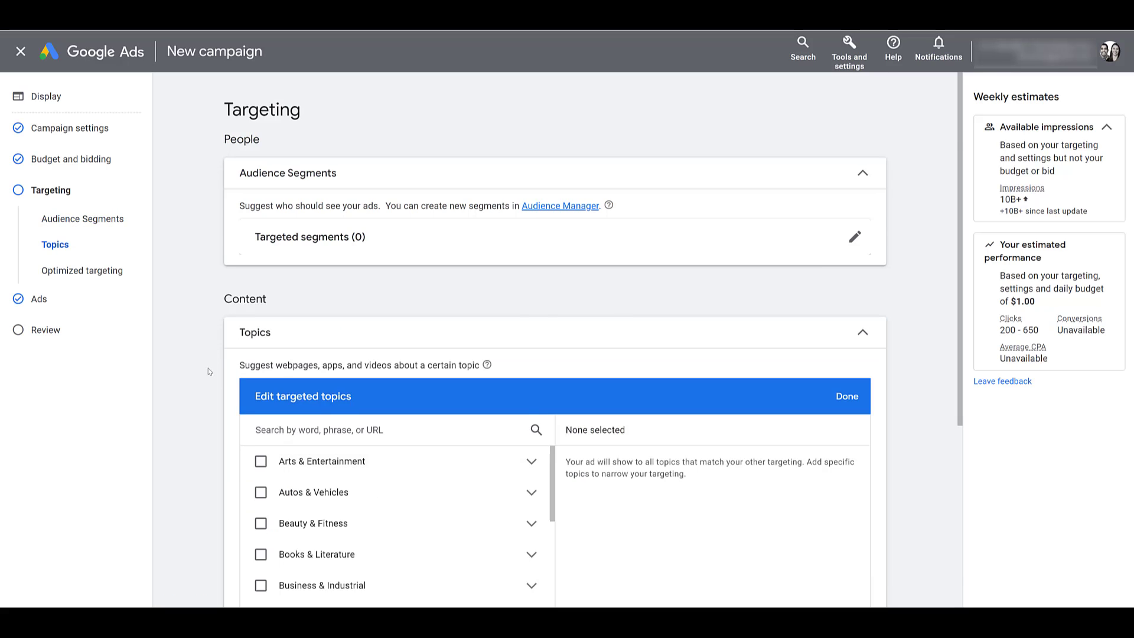
scroll("down", 3)
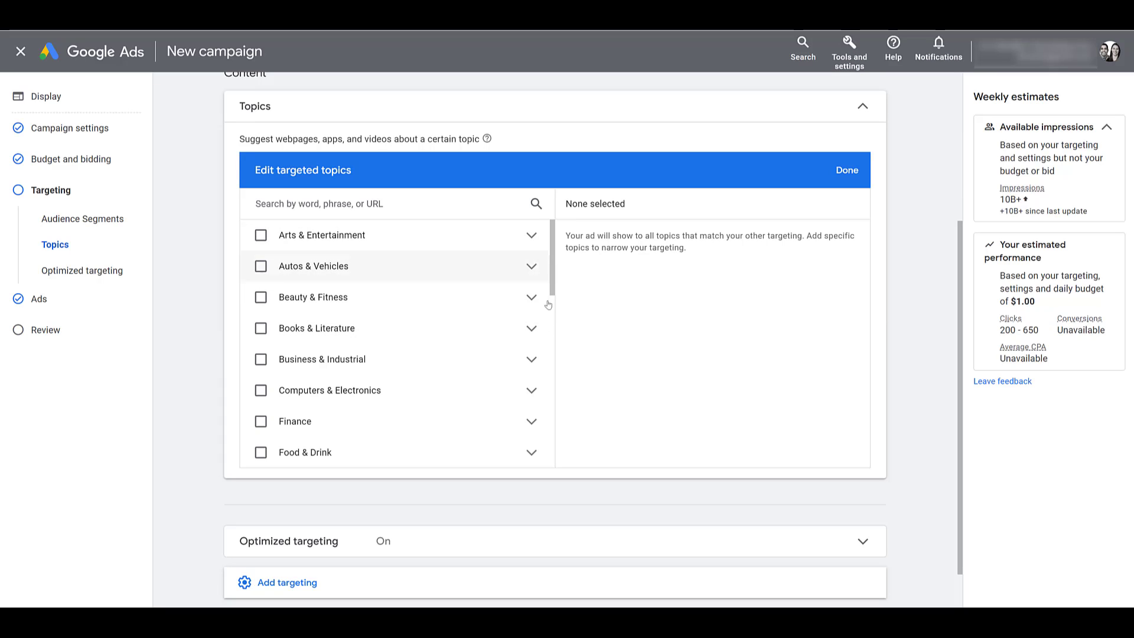
mouse_move(553, 374)
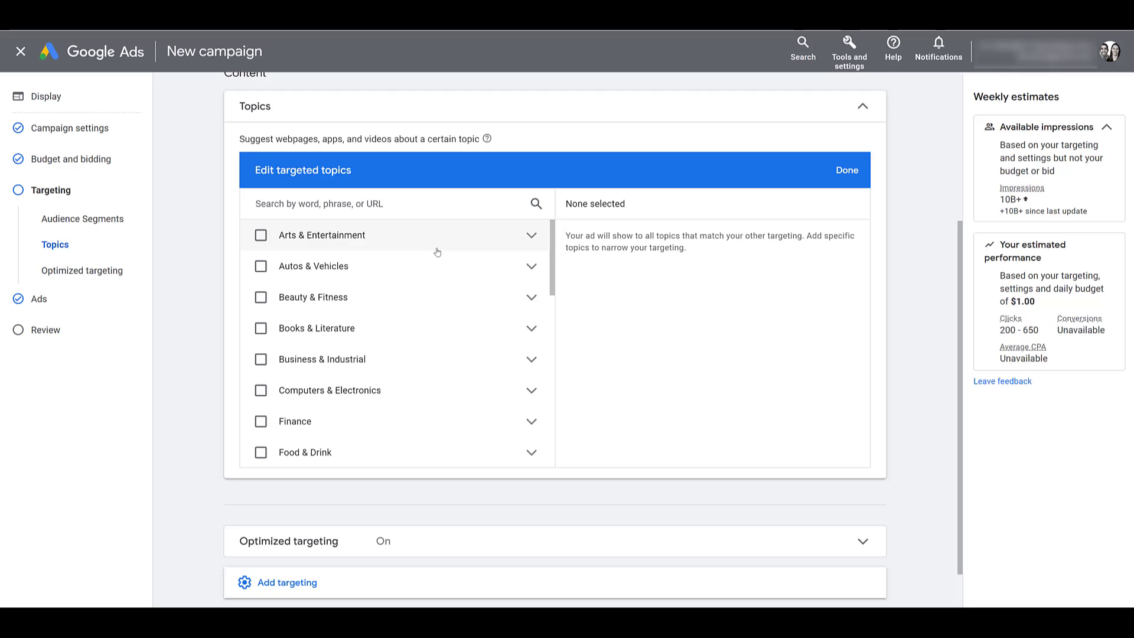
mouse_move(433, 297)
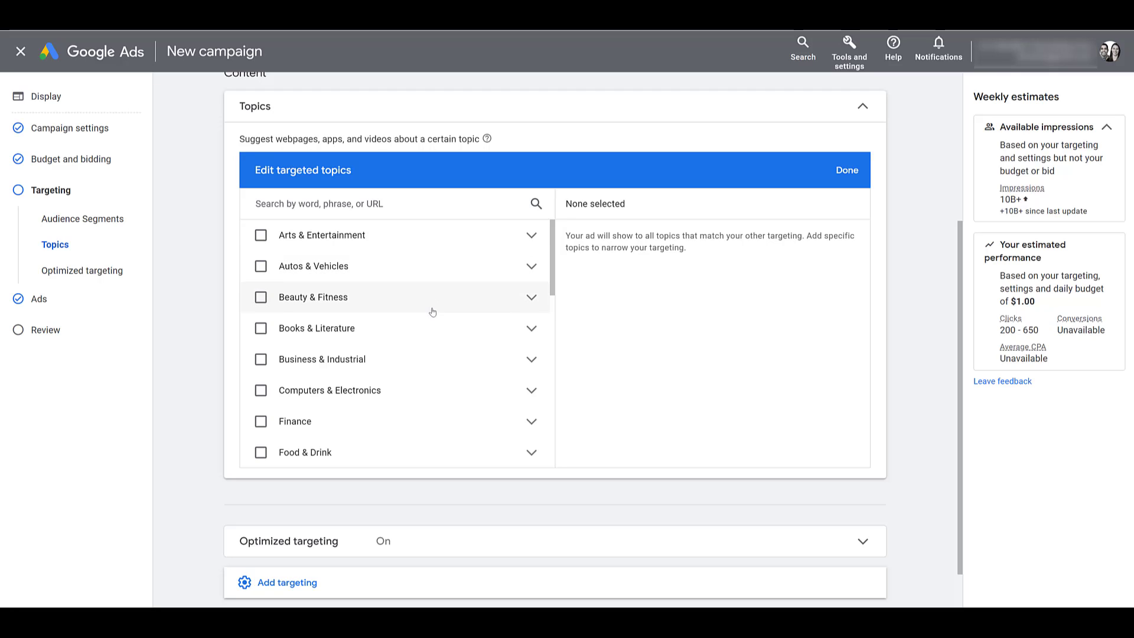
mouse_move(432, 328)
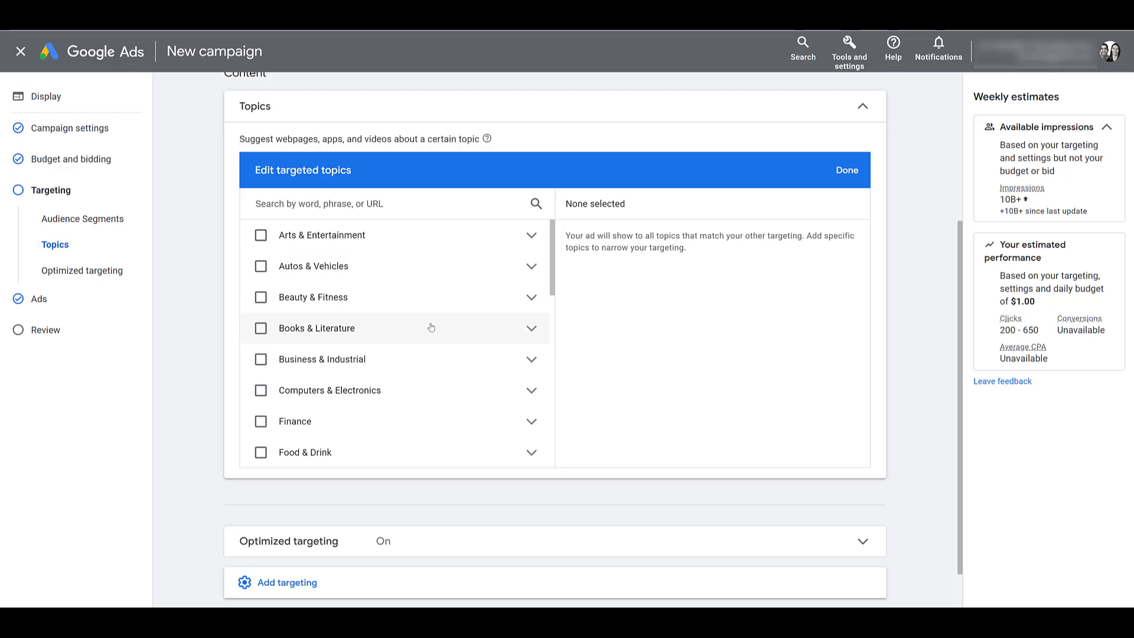
scroll("down", 3)
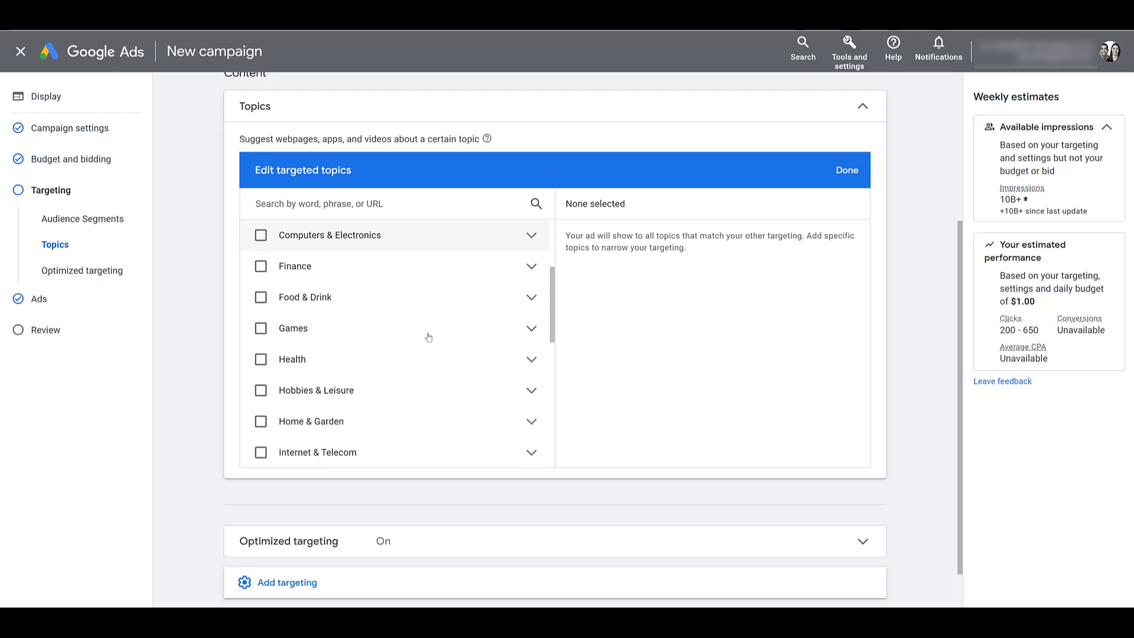
scroll("down", 3)
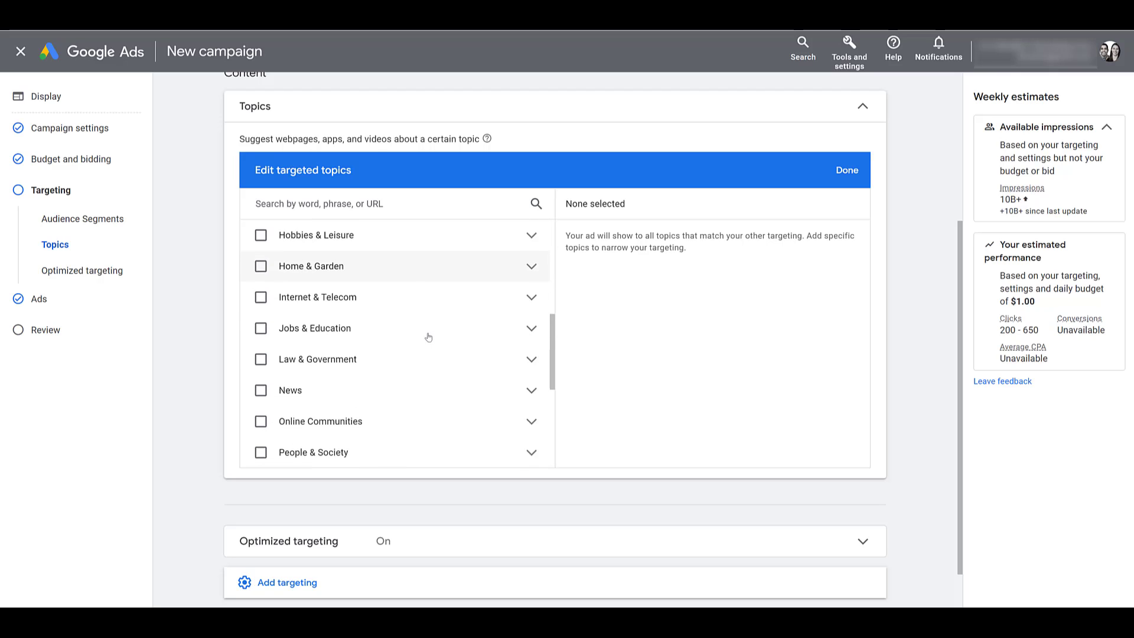
scroll("down", 3)
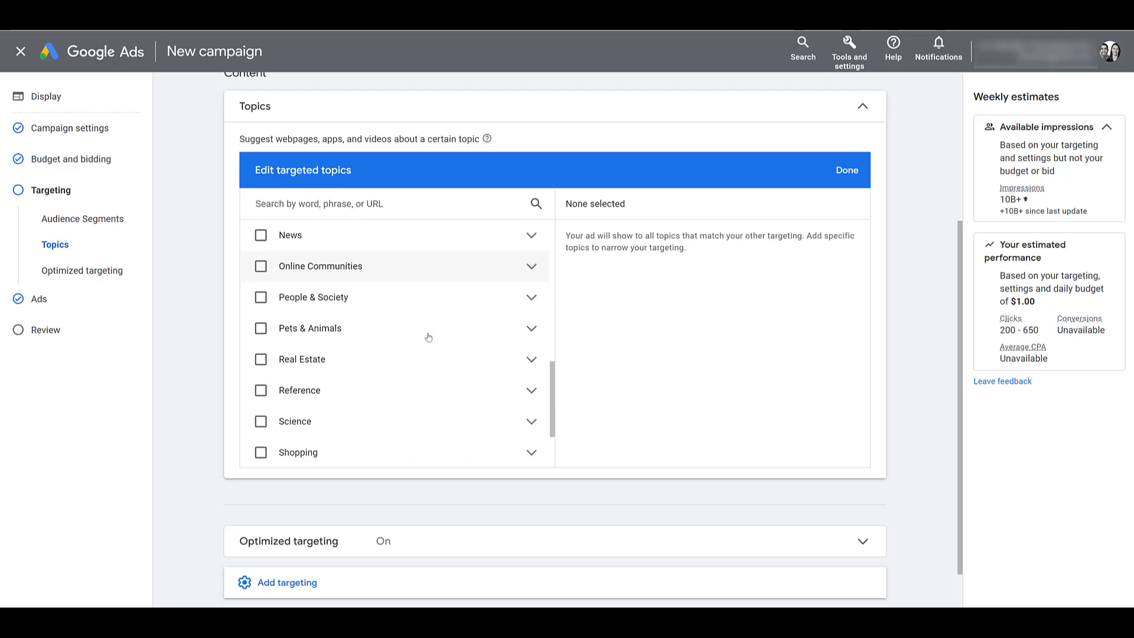
scroll("down", 3)
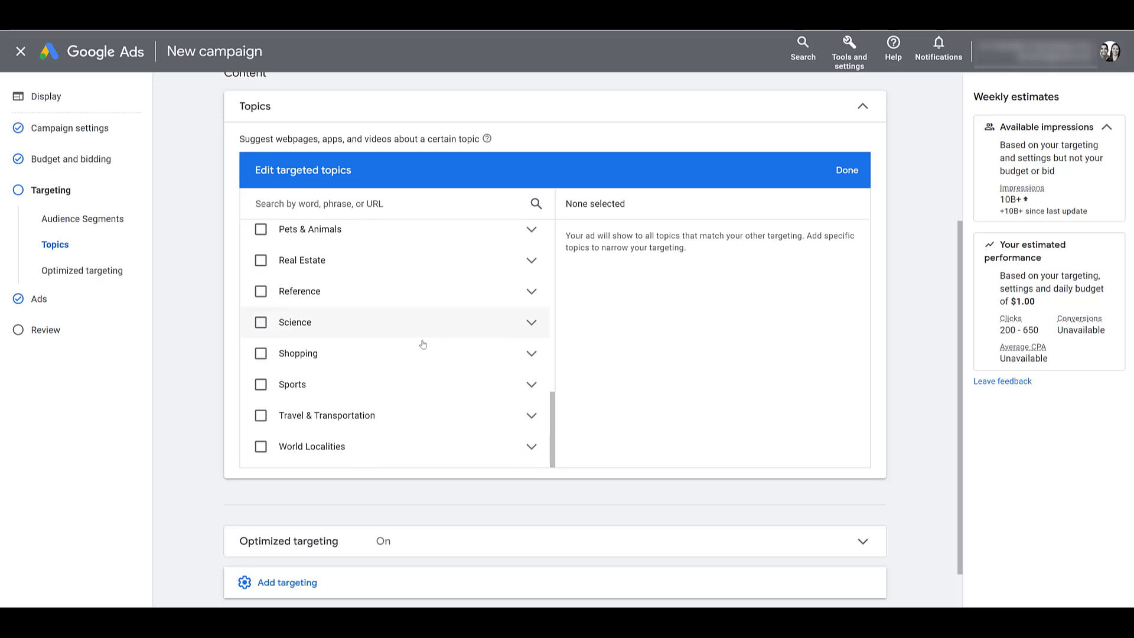
mouse_move(429, 418)
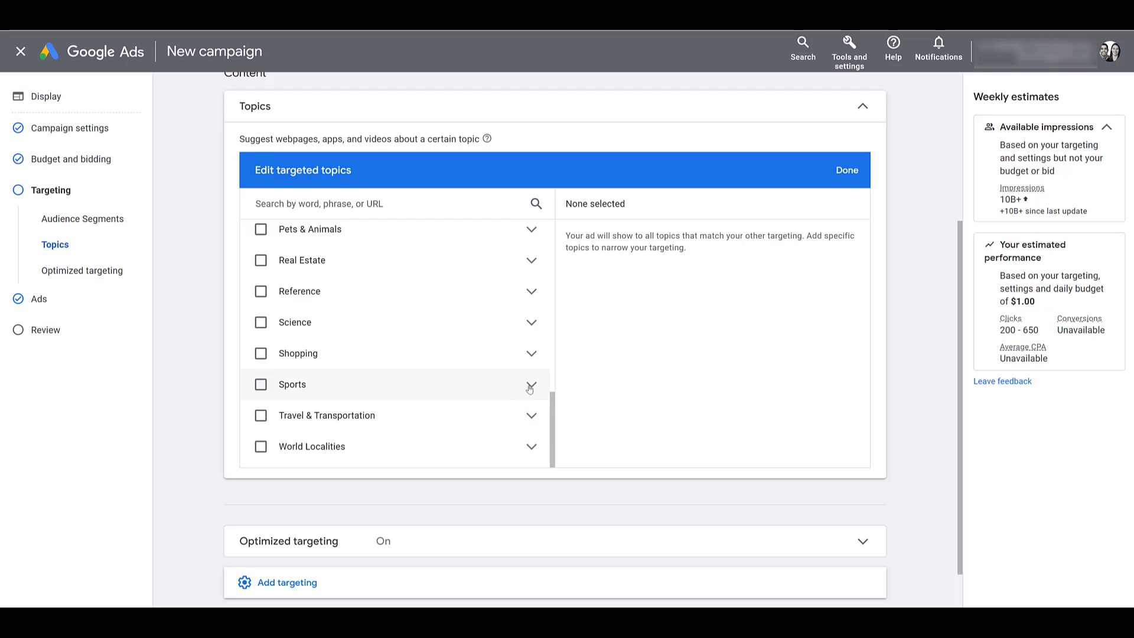
Expand Sports and its Running & Walking subtopics to browse the nested categories.
left_click(530, 384)
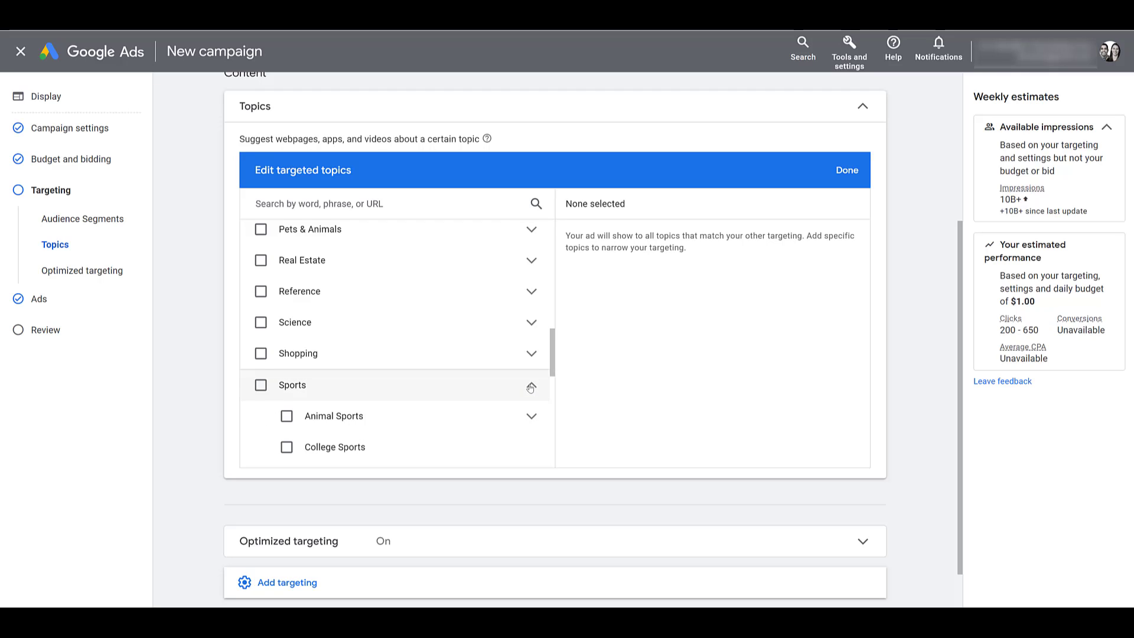
scroll("down", 3)
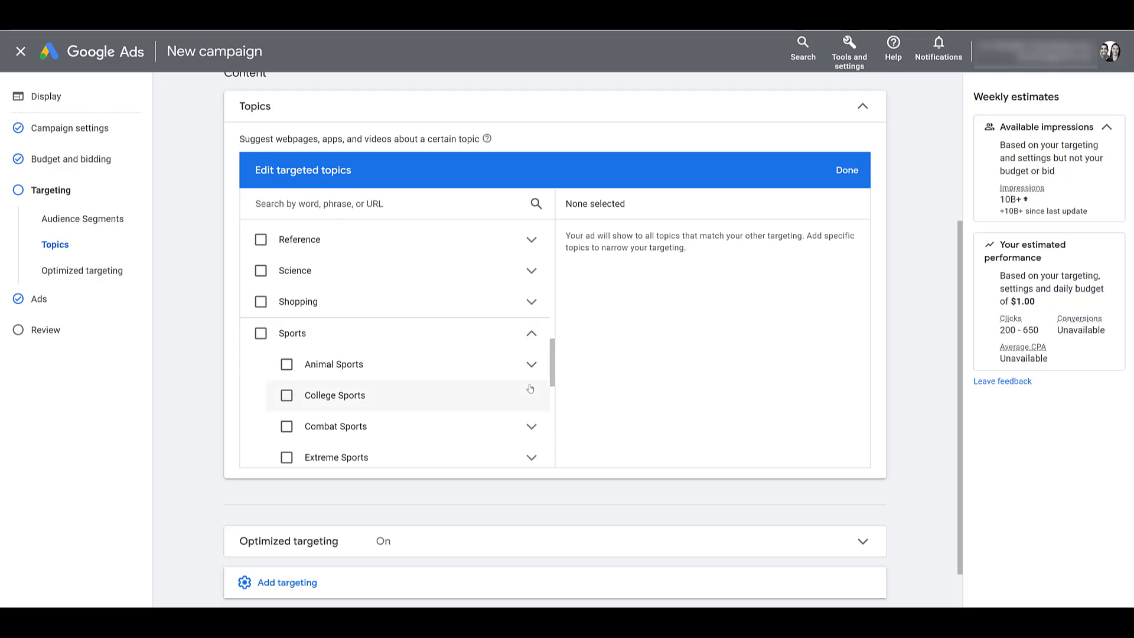
mouse_move(477, 373)
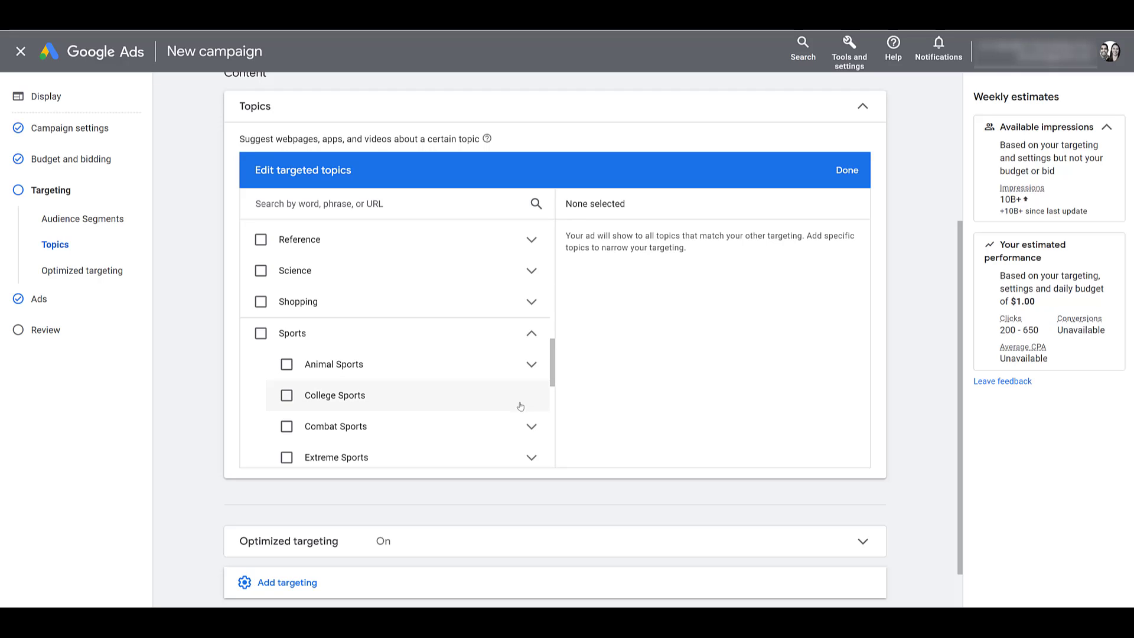
scroll("down", 3)
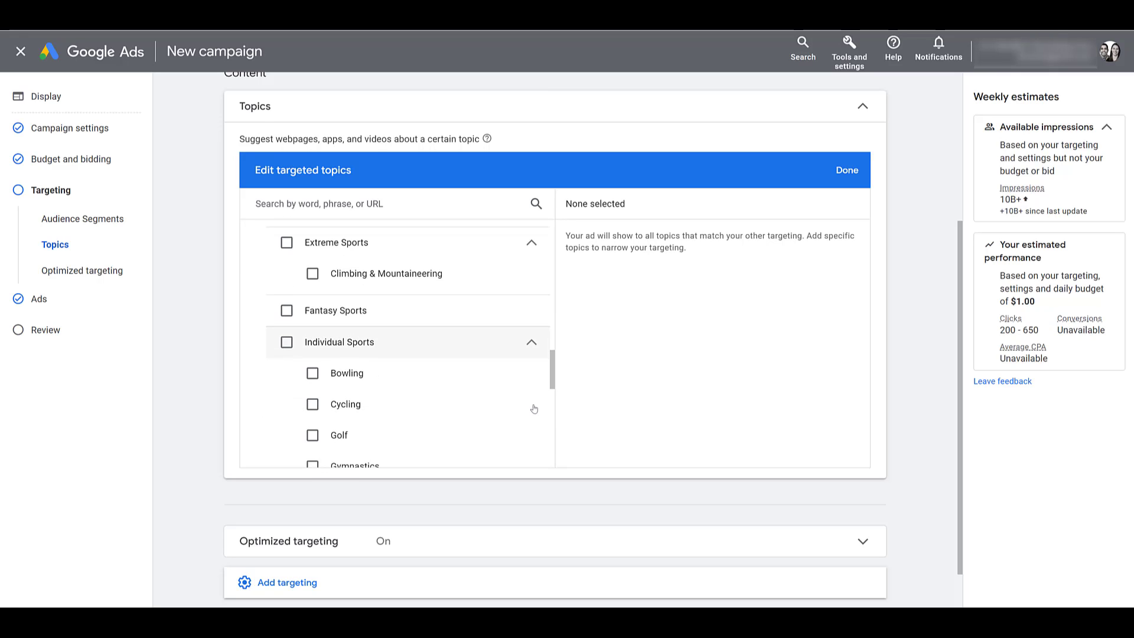
scroll("down", 3)
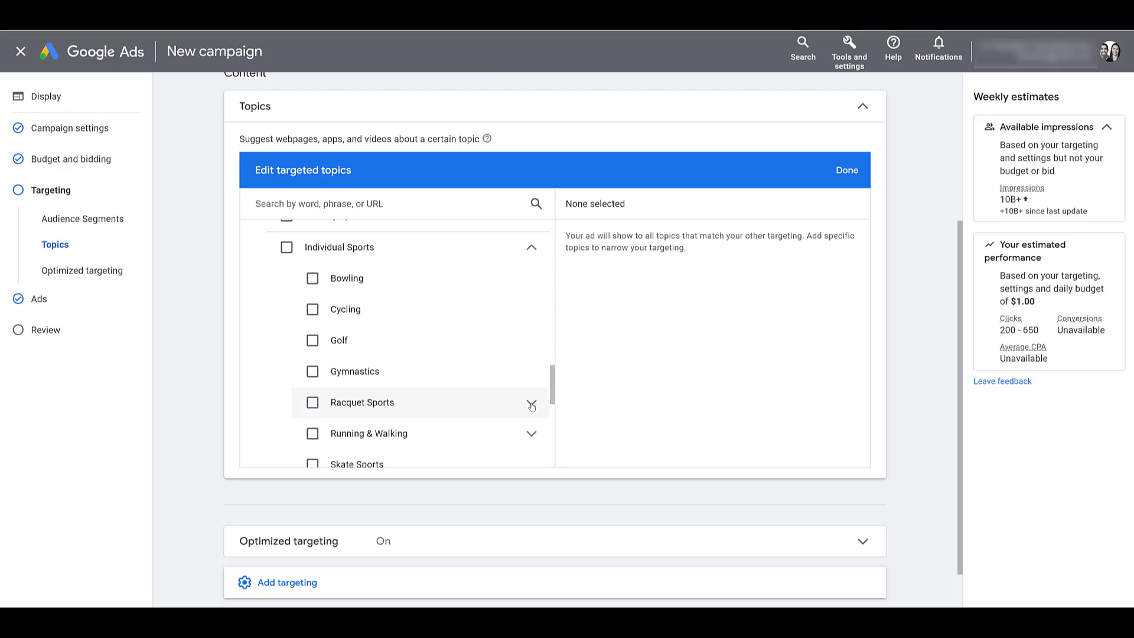
mouse_move(536, 433)
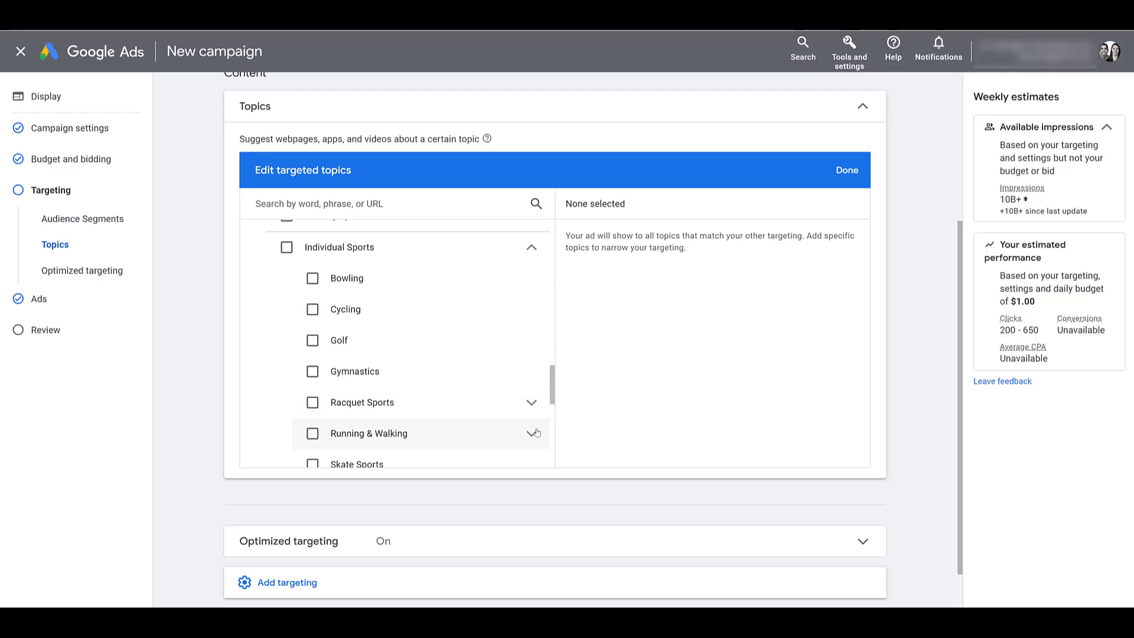
left_click(532, 433)
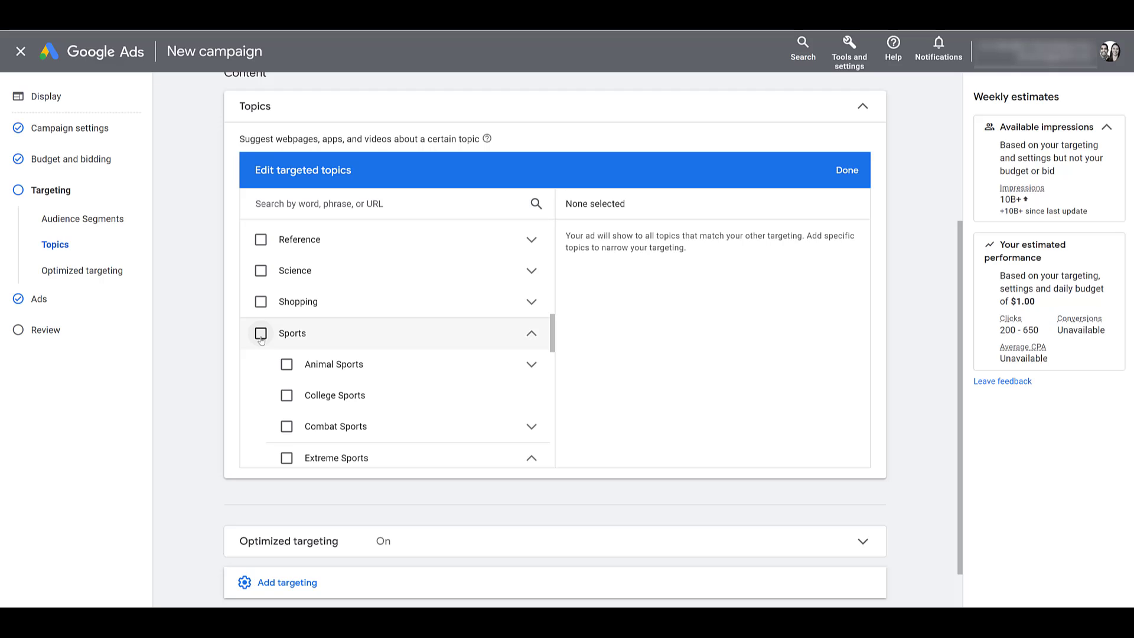
Tick Sports, then re-tick it so all 15 Sports subtopics are individually selected.
left_click(260, 333)
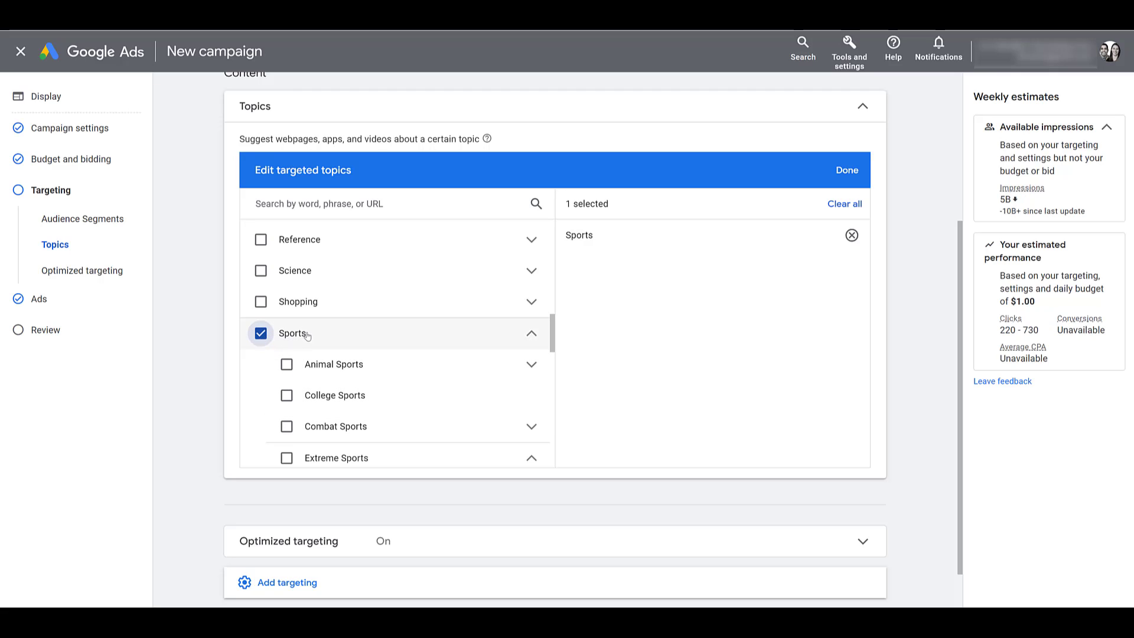
scroll("down", 3)
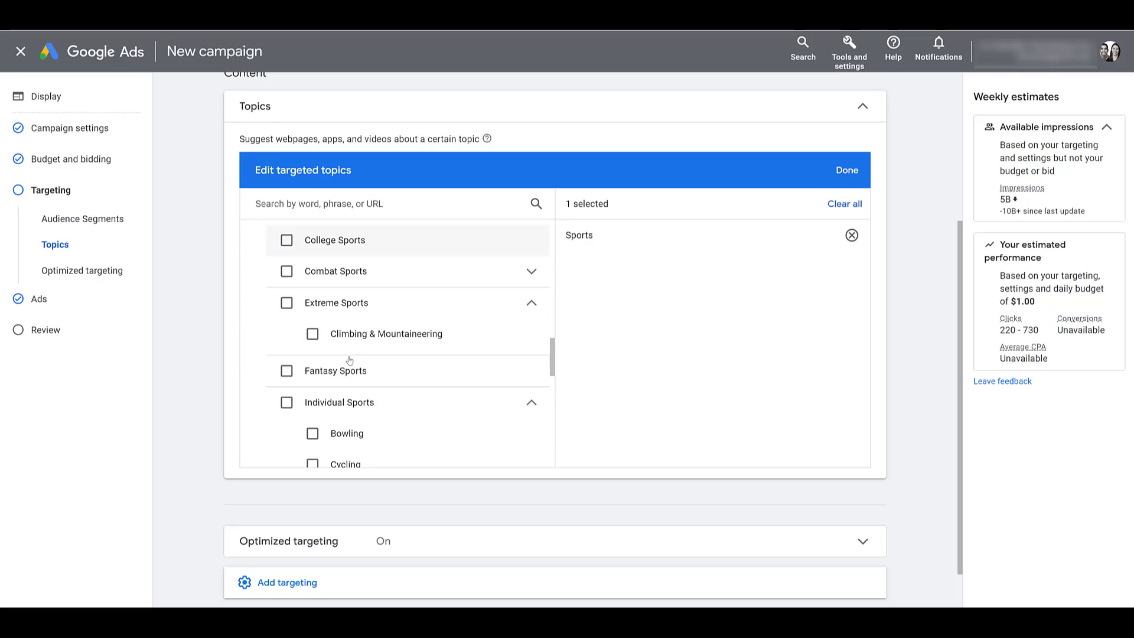
scroll("down", 3)
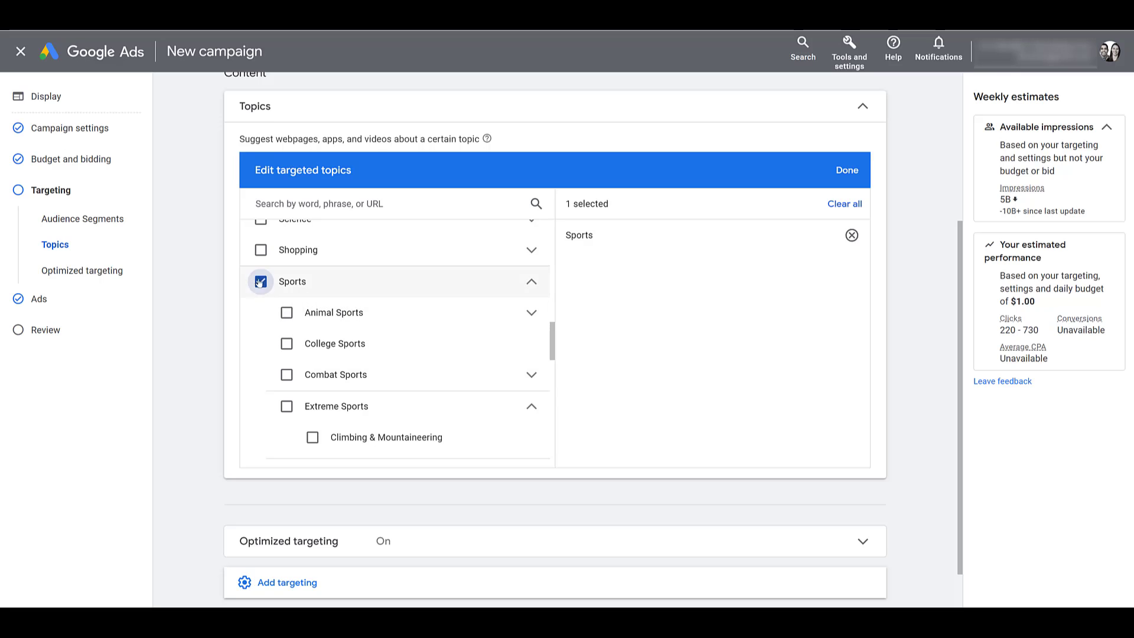
left_click(286, 406)
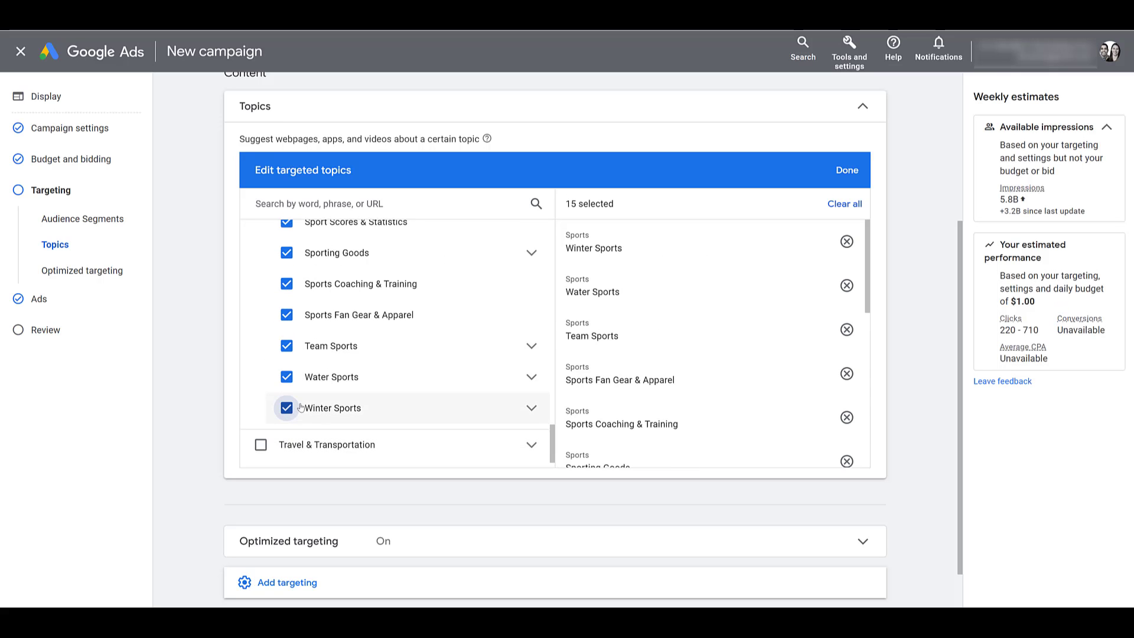
scroll("down", 3)
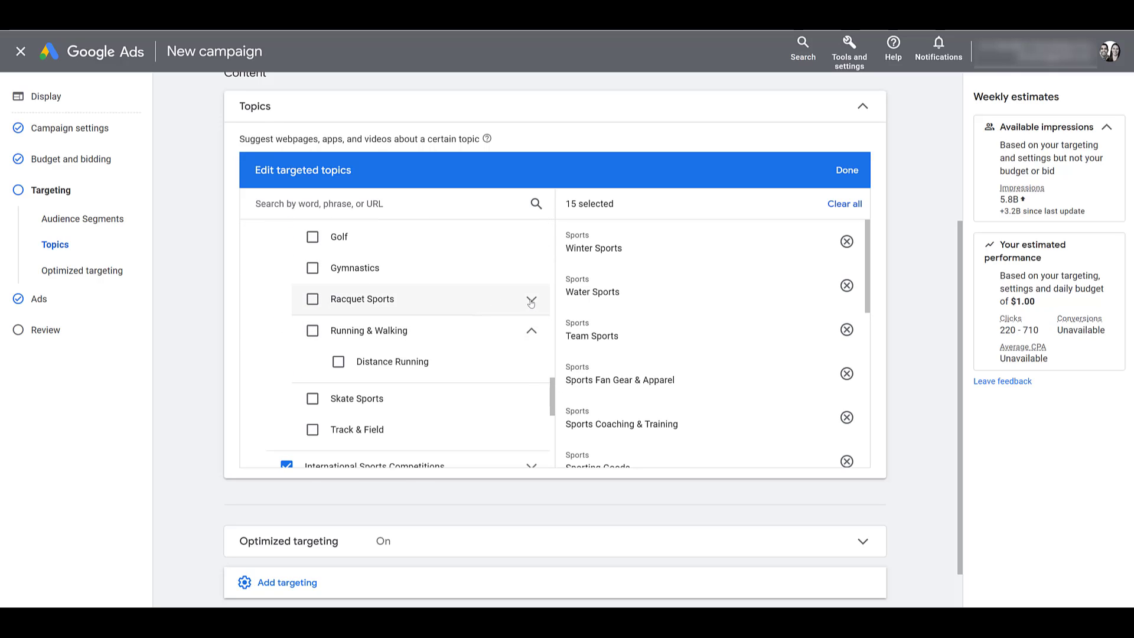
Expand Racquet Sports to view its subtopics among the 15 selected Sports topics.
left_click(531, 299)
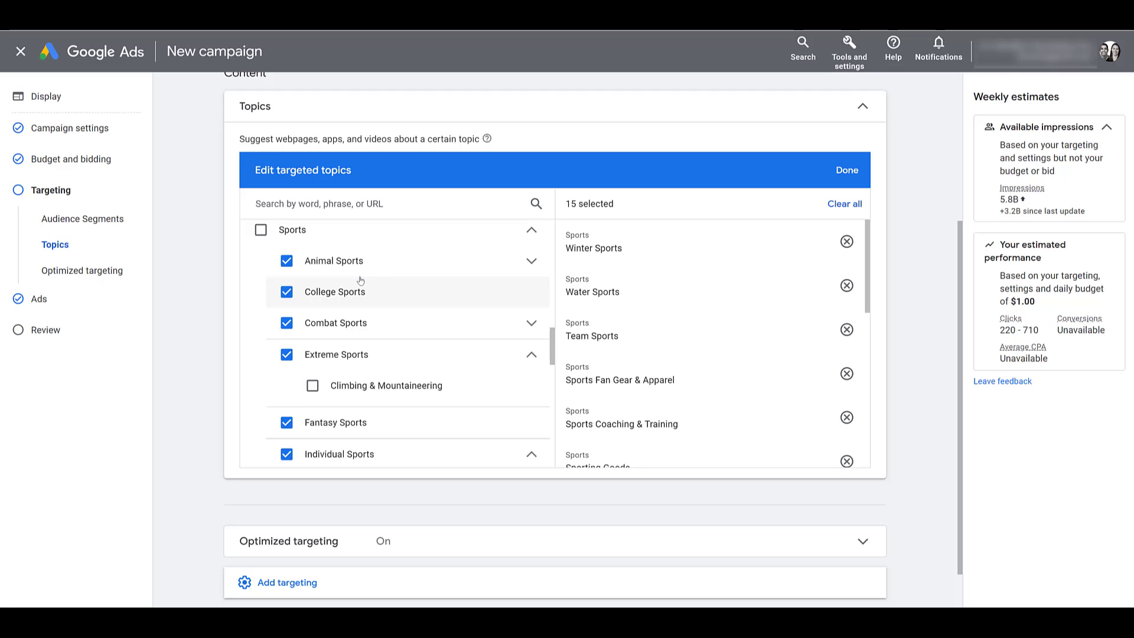
mouse_move(360, 278)
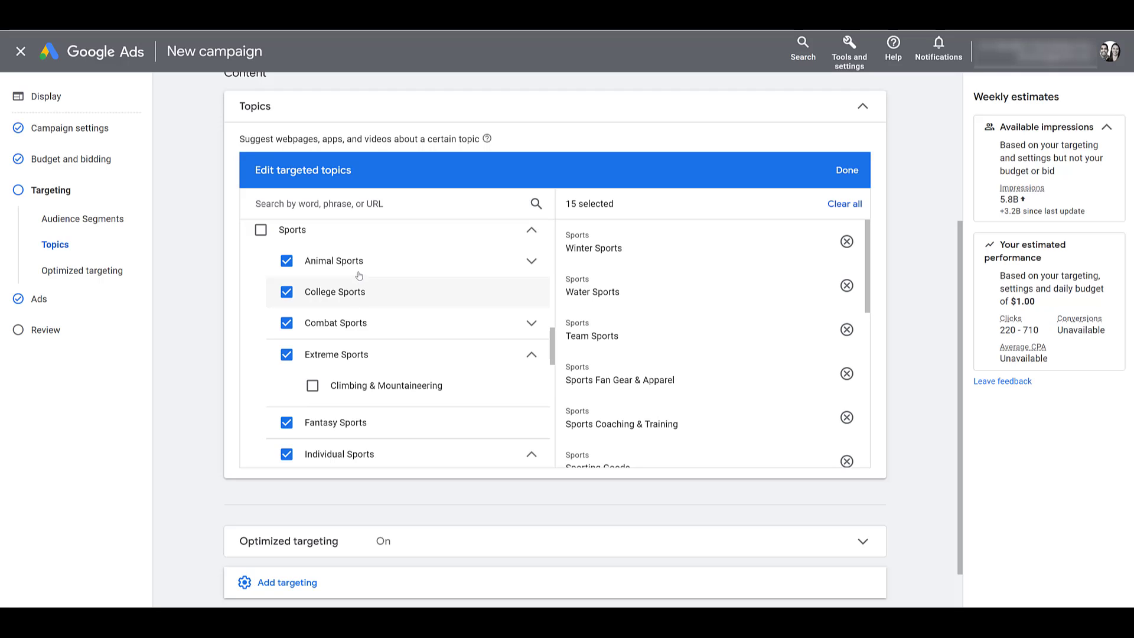
mouse_move(375, 478)
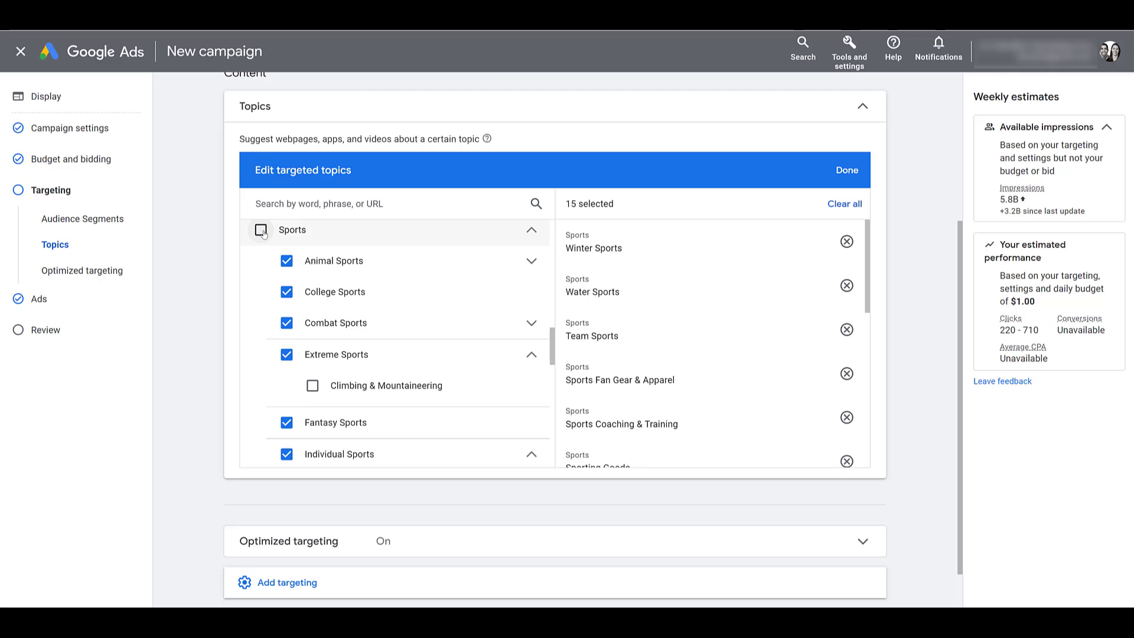
Tick the Sports parent topic (16 topics) and untick 'Use optimized targeting'.
left_click(260, 230)
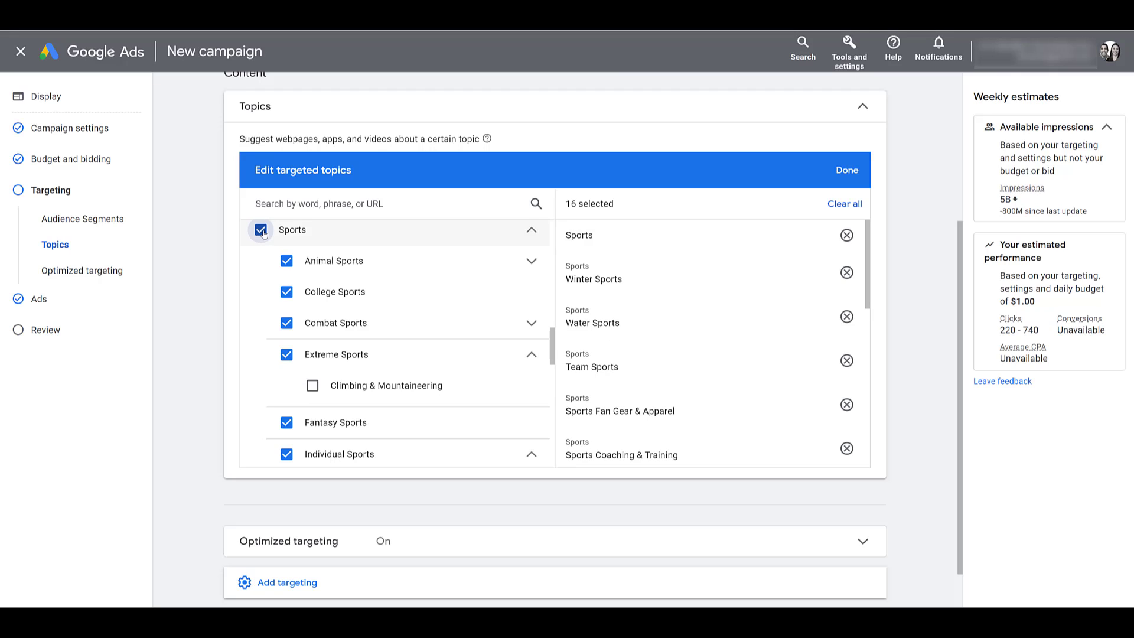
mouse_move(498, 551)
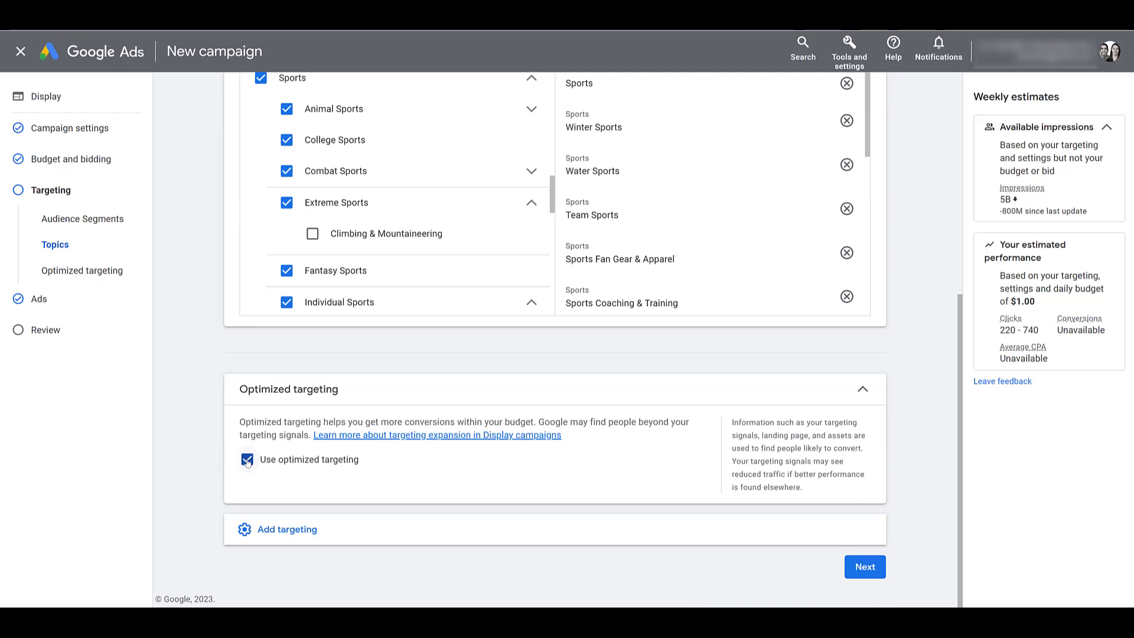
left_click(247, 460)
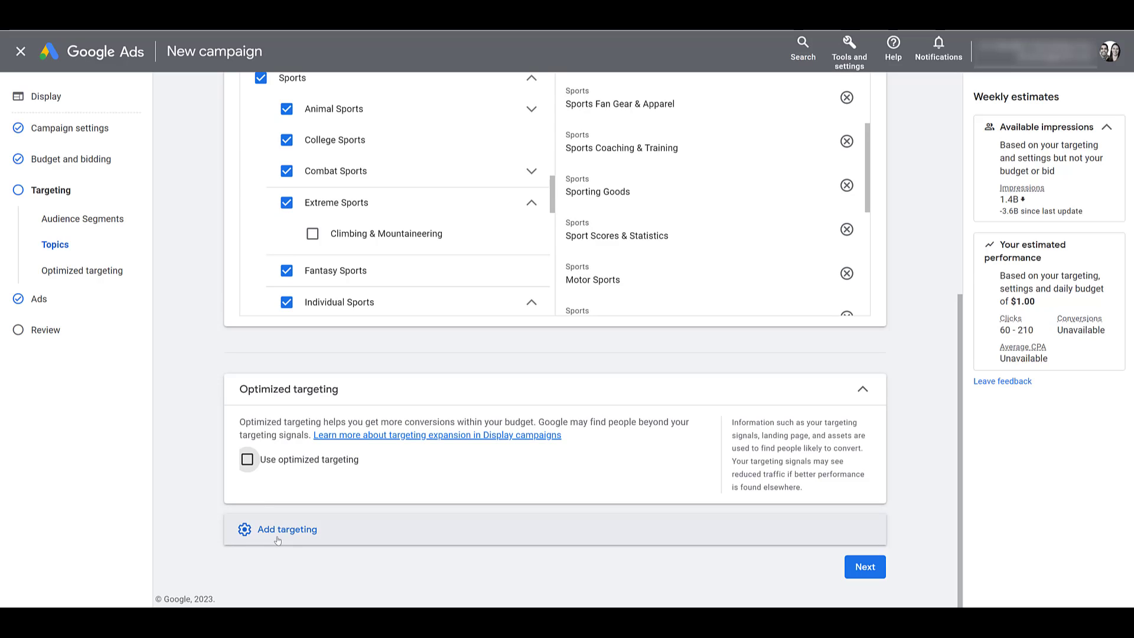
Add the keyword 'pickleball' with the Content-only setting and save it.
left_click(287, 528)
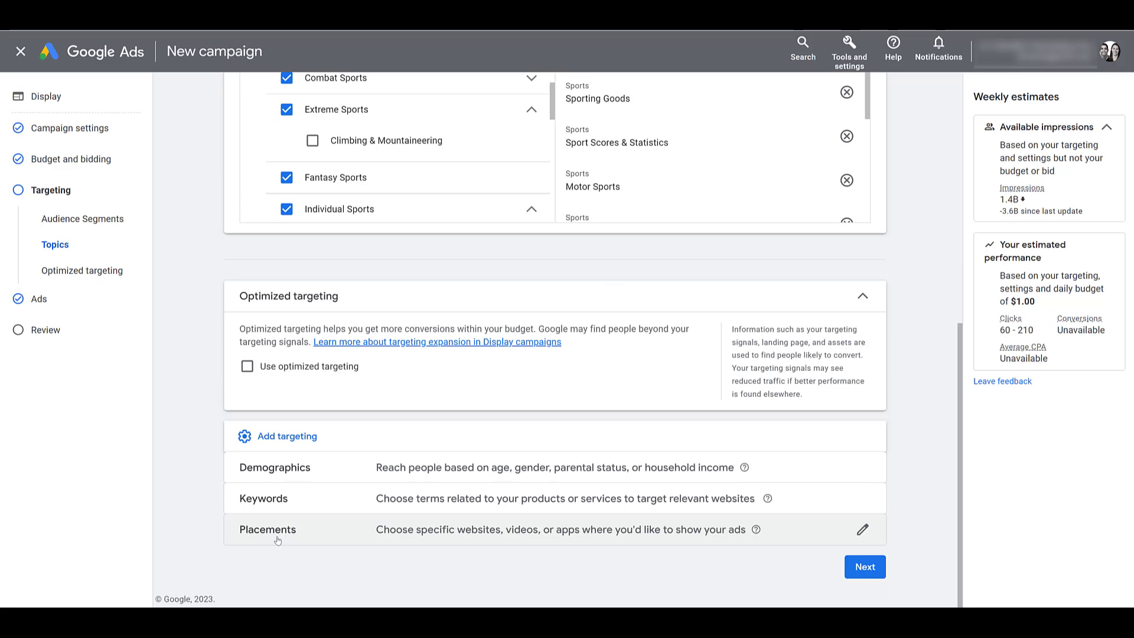
mouse_move(291, 505)
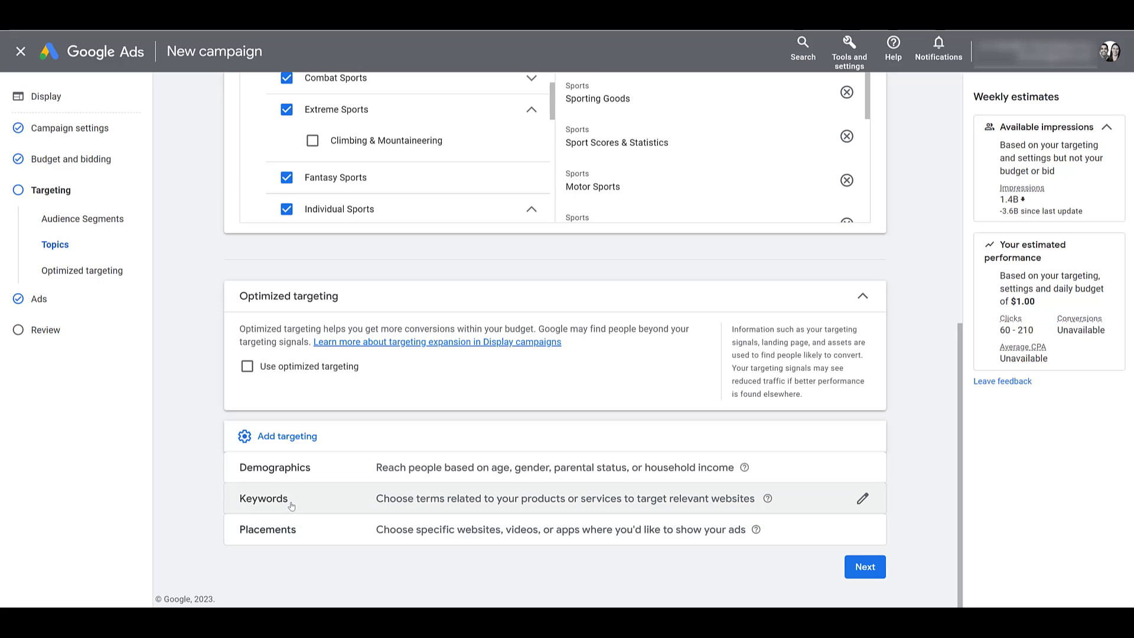
mouse_move(311, 538)
type("pickleball")
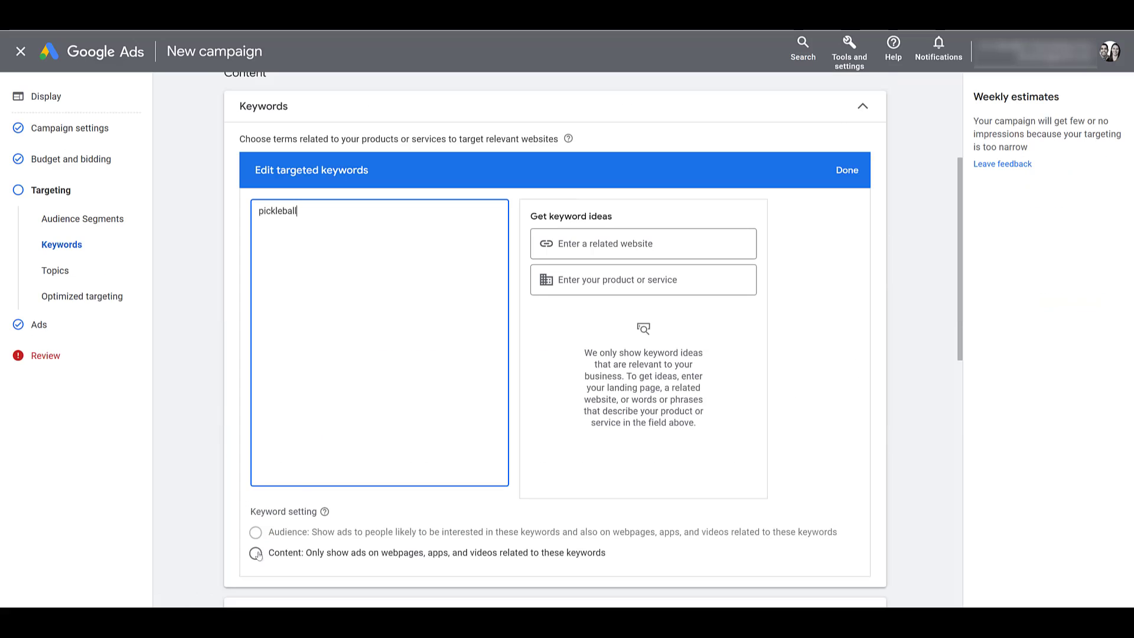
left_click(255, 551)
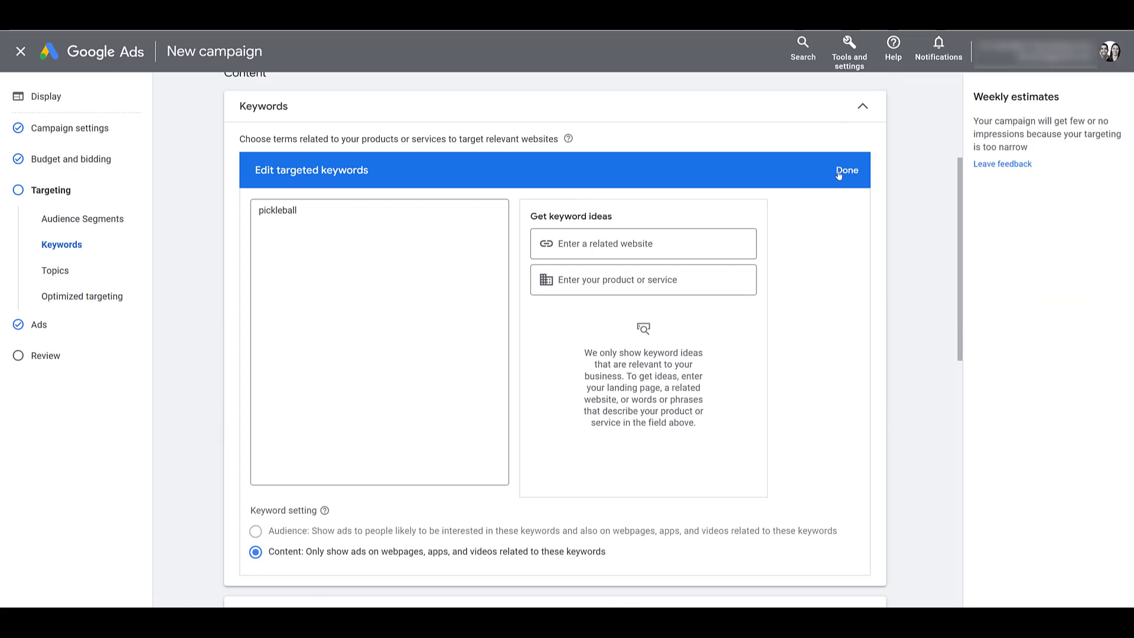
left_click(845, 170)
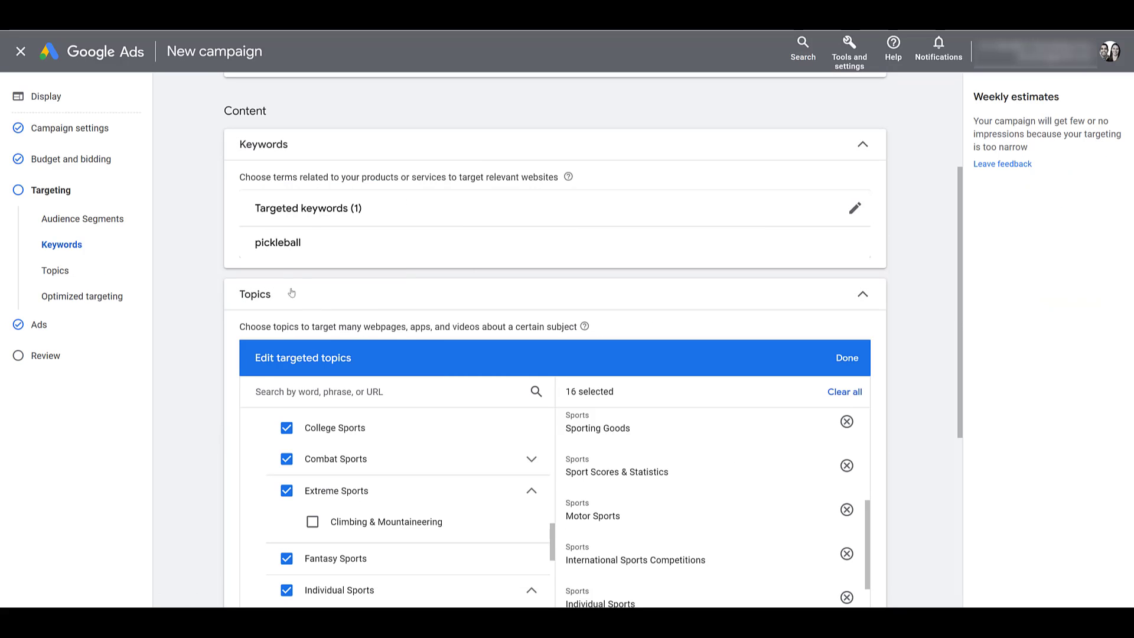
mouse_move(206, 306)
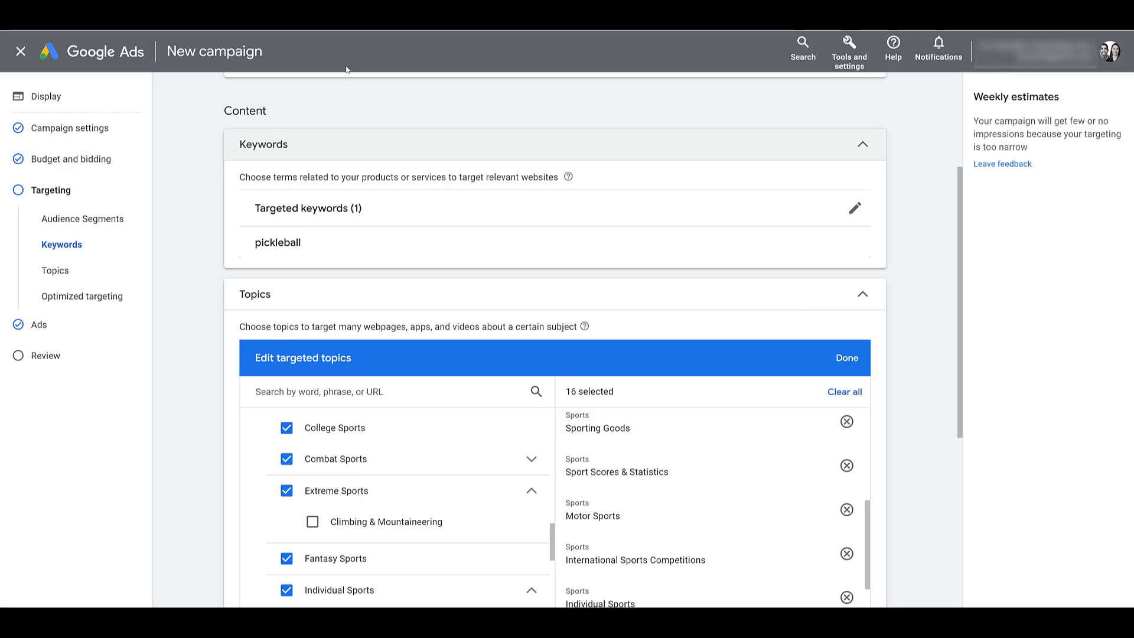
mouse_move(184, 270)
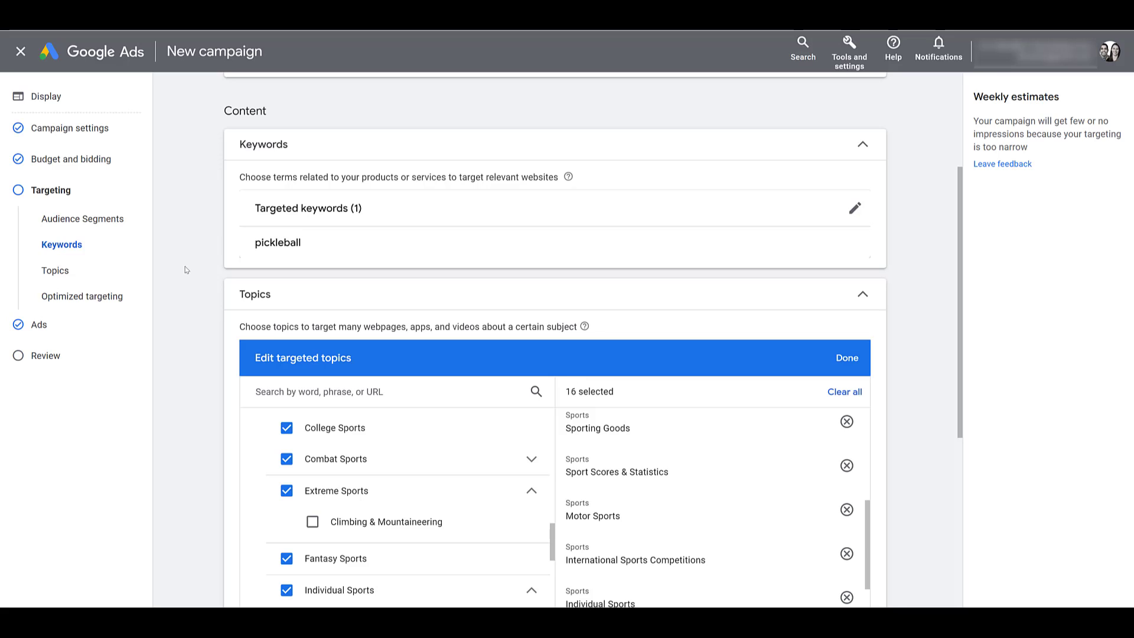
mouse_move(284, 238)
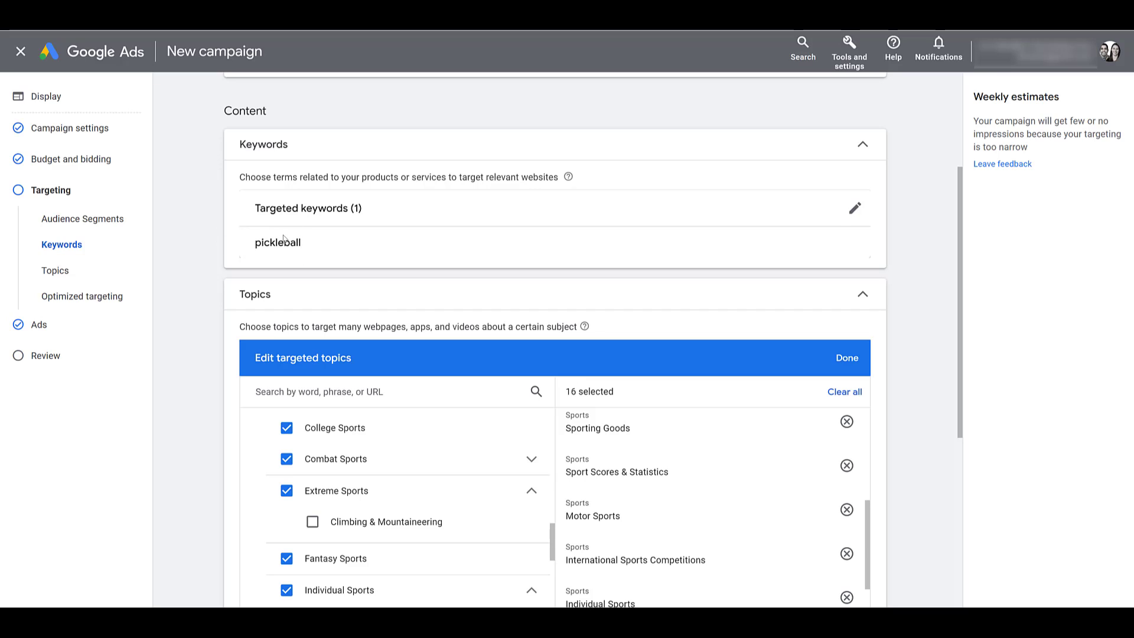
mouse_move(227, 355)
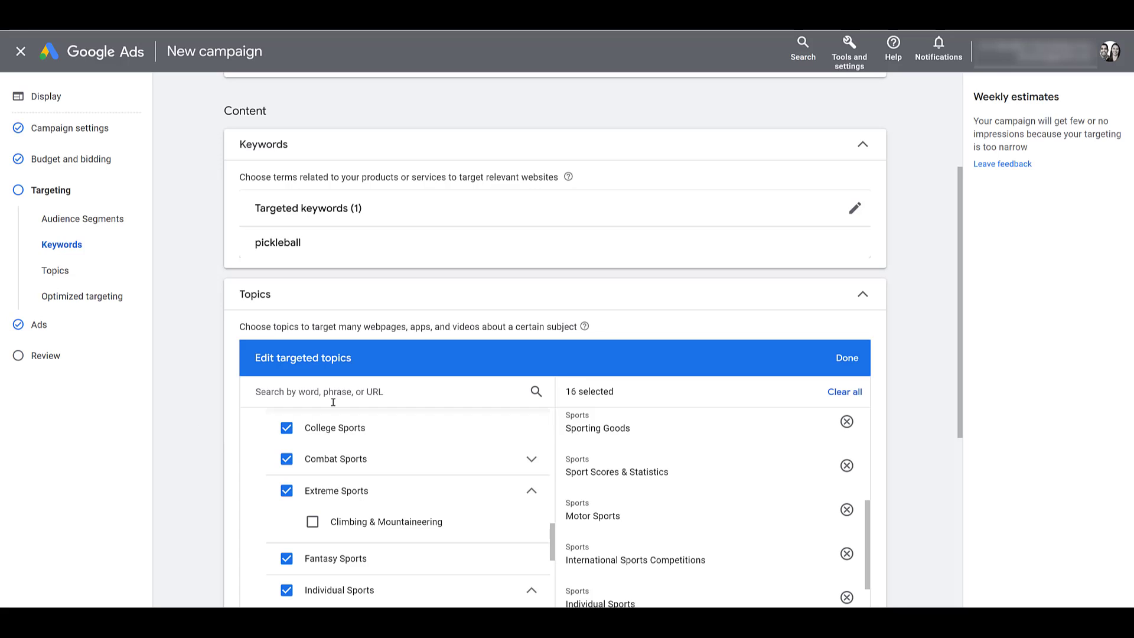
mouse_move(170, 462)
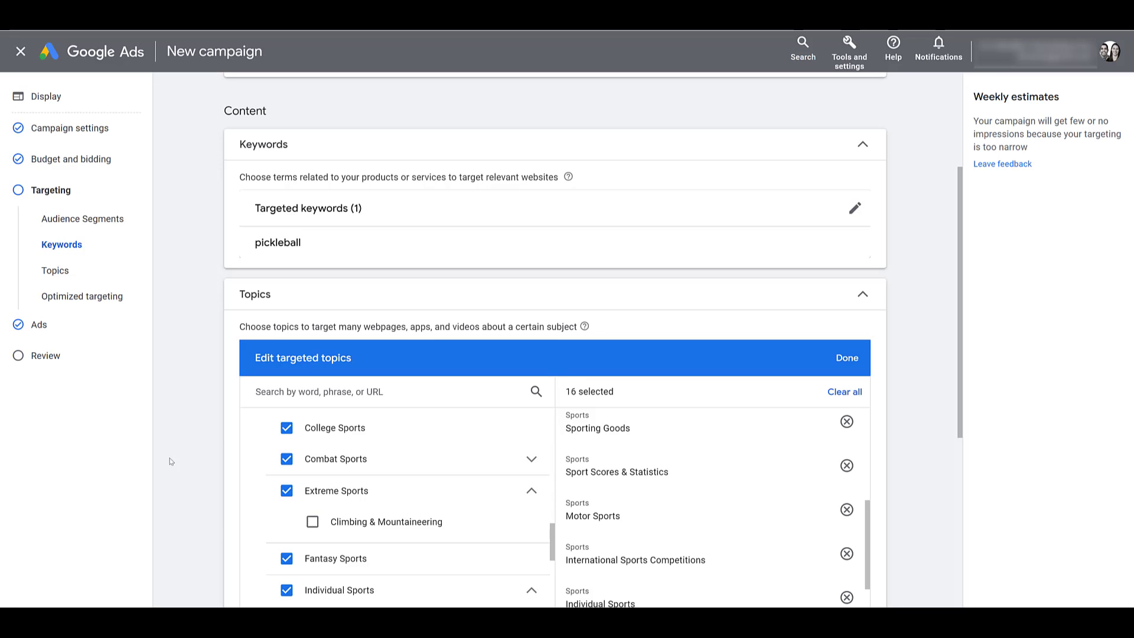
mouse_move(223, 319)
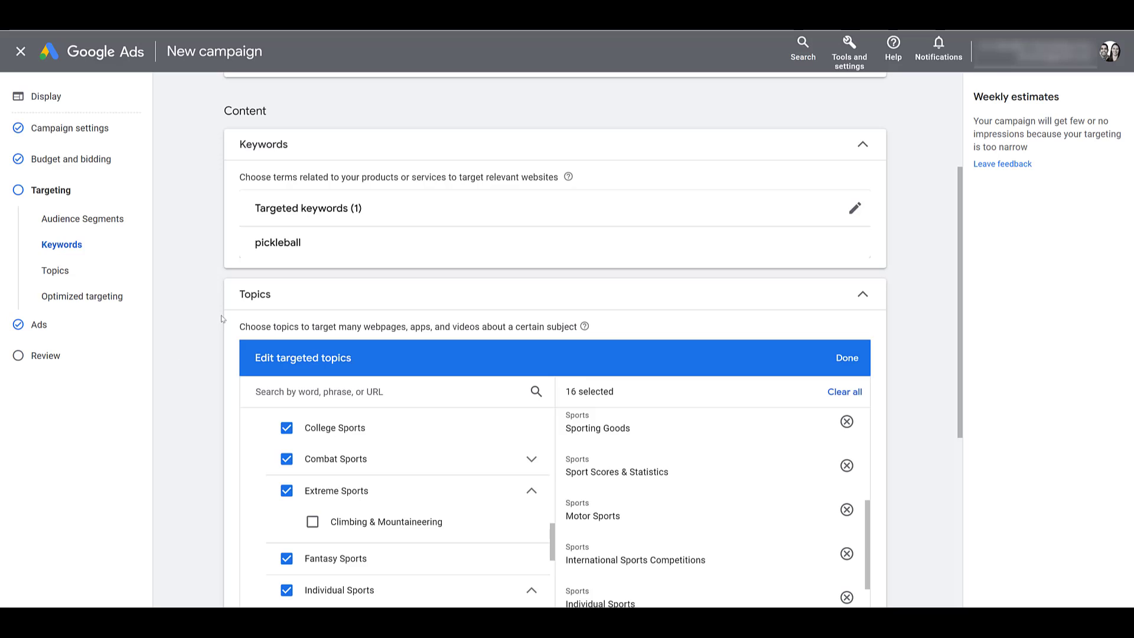
mouse_move(145, 423)
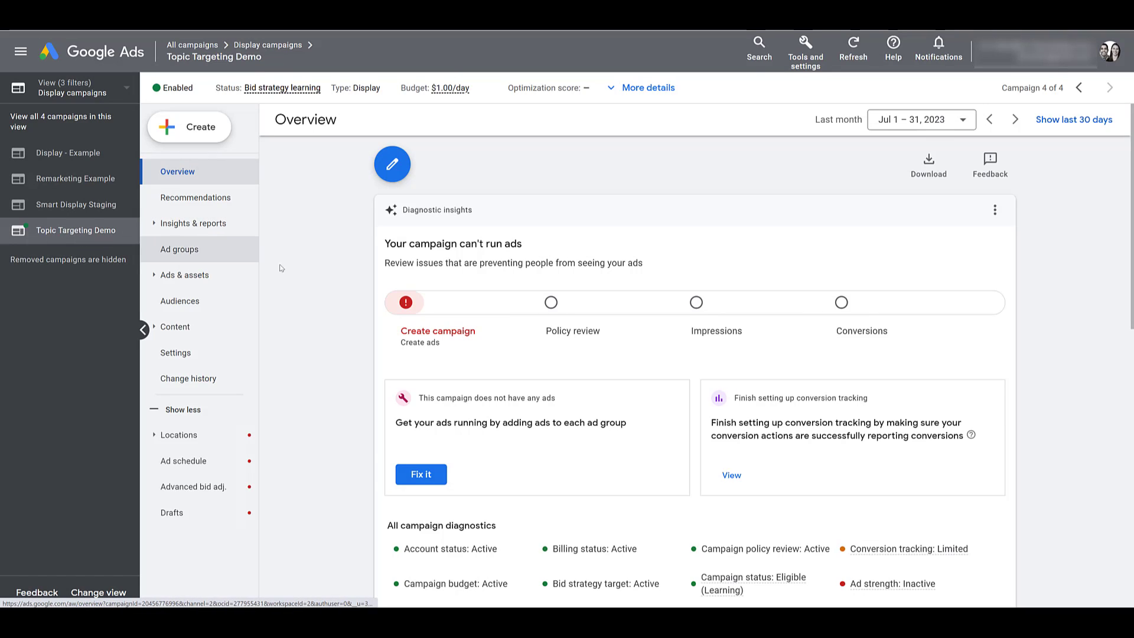
mouse_move(293, 275)
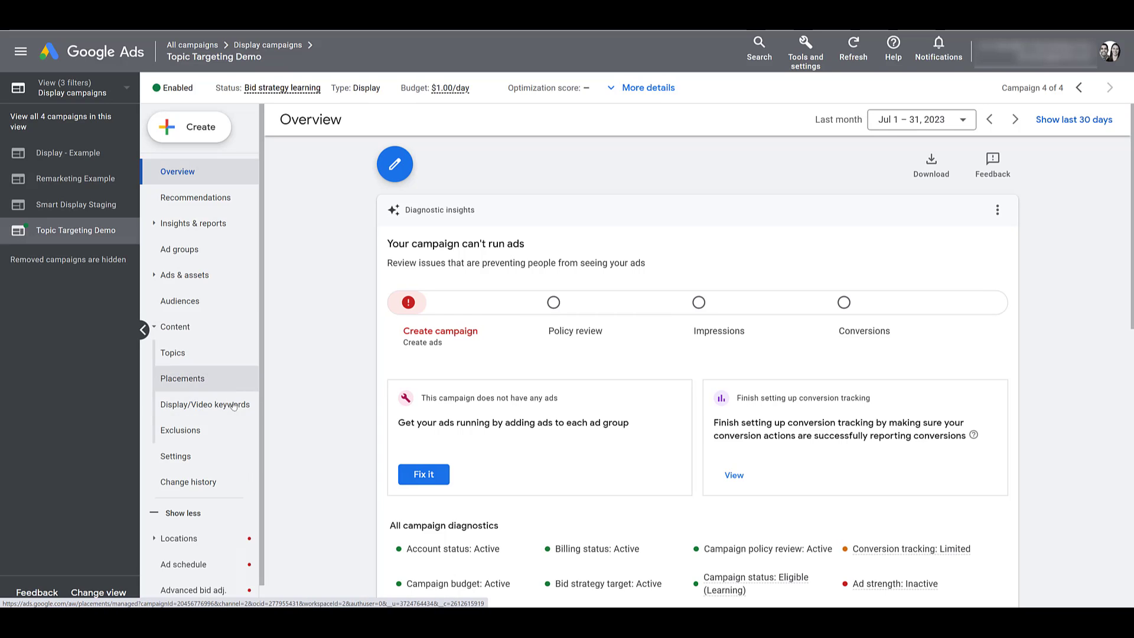
mouse_move(235, 386)
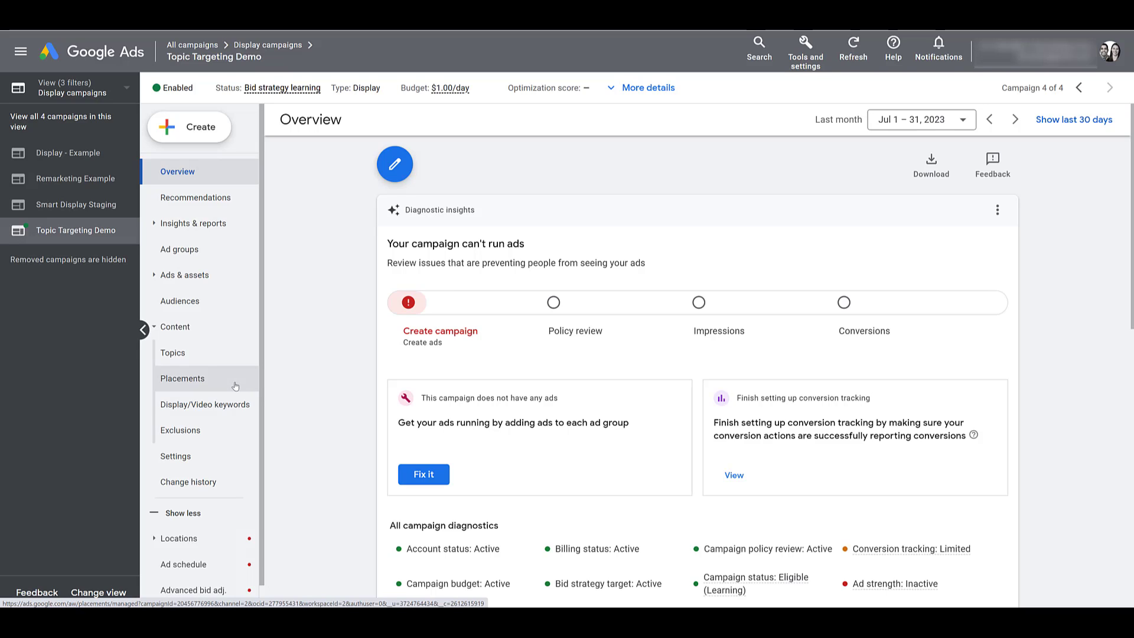
Open the Topic Targeting Demo campaign's Topics page listing its Sports topics.
left_click(172, 353)
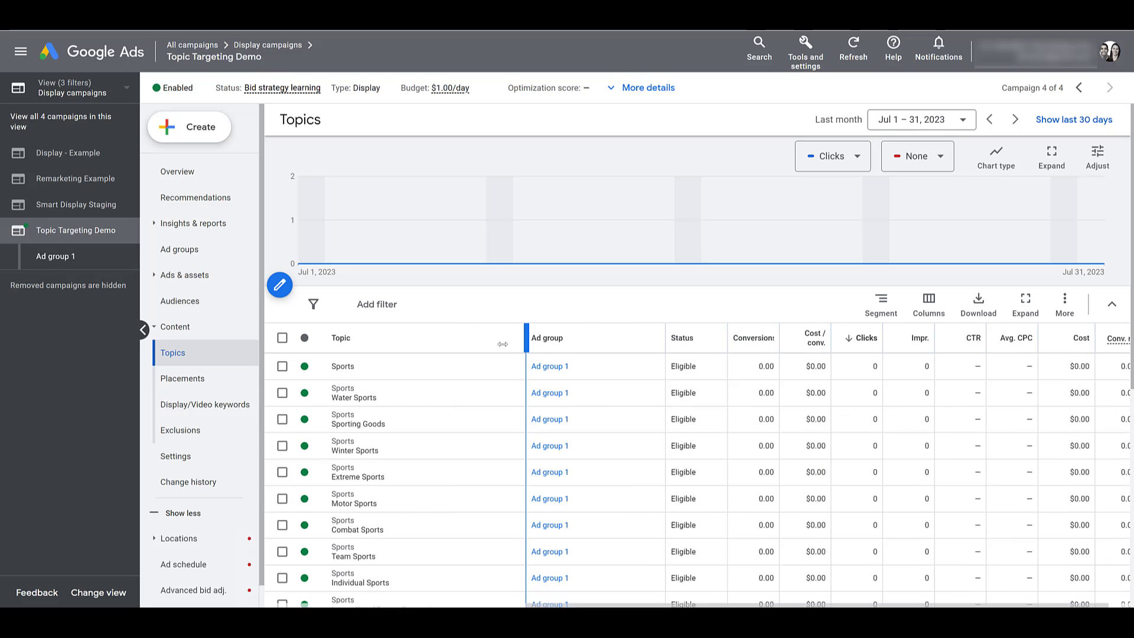
Scroll the eligible Sports topics, then open Display/Video keywords showing 'pickleball'.
scroll("down", 3)
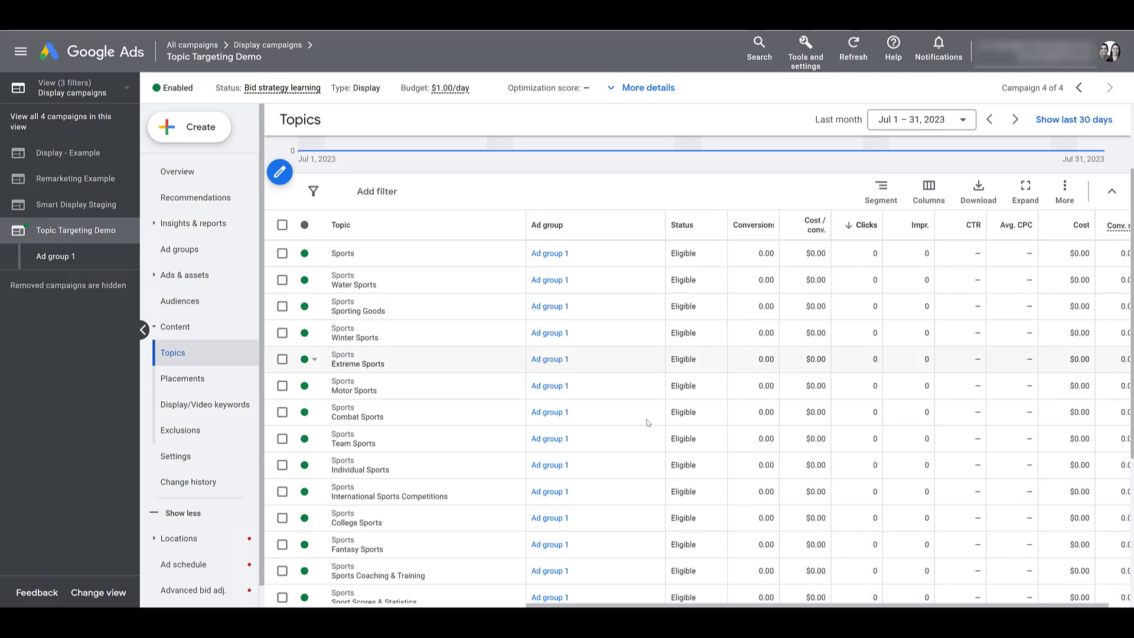
mouse_move(636, 358)
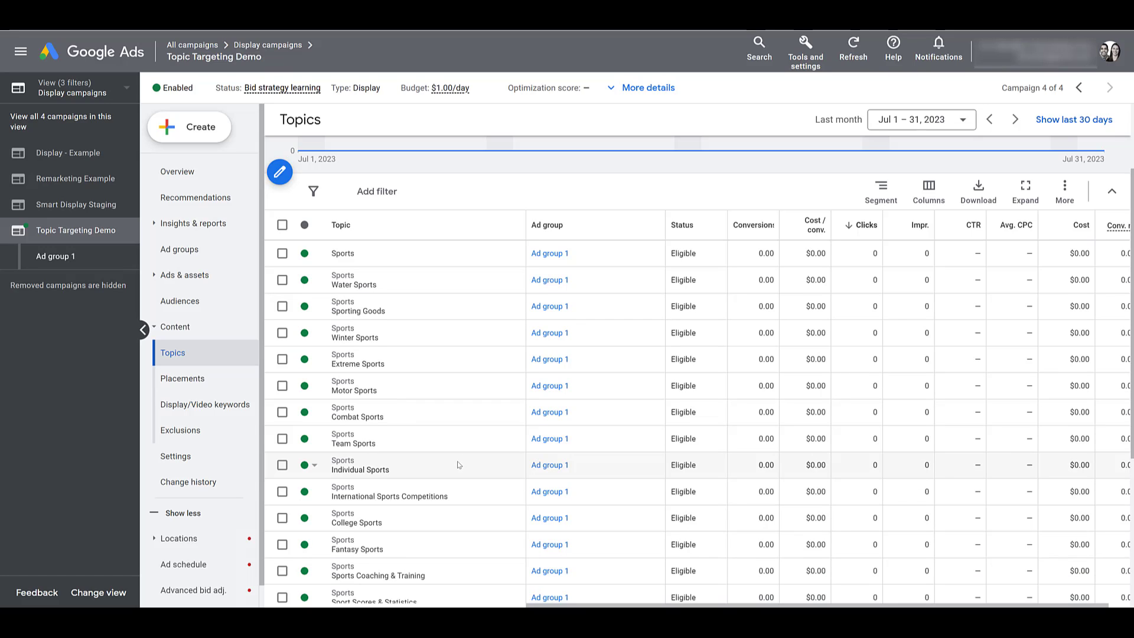
mouse_move(205, 404)
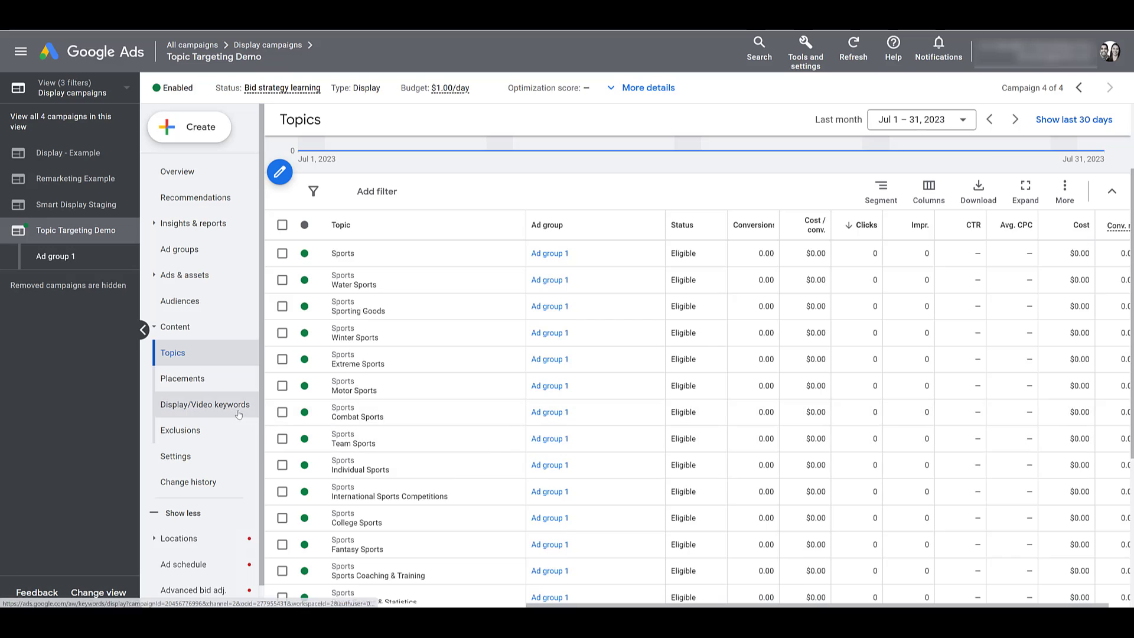
left_click(205, 404)
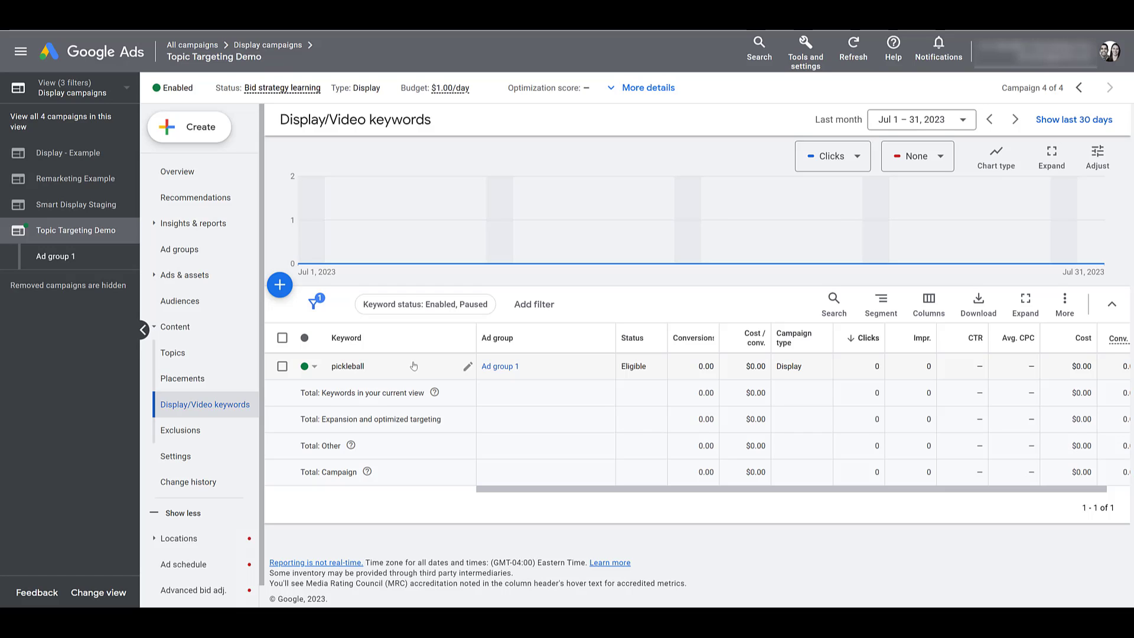
mouse_move(298, 370)
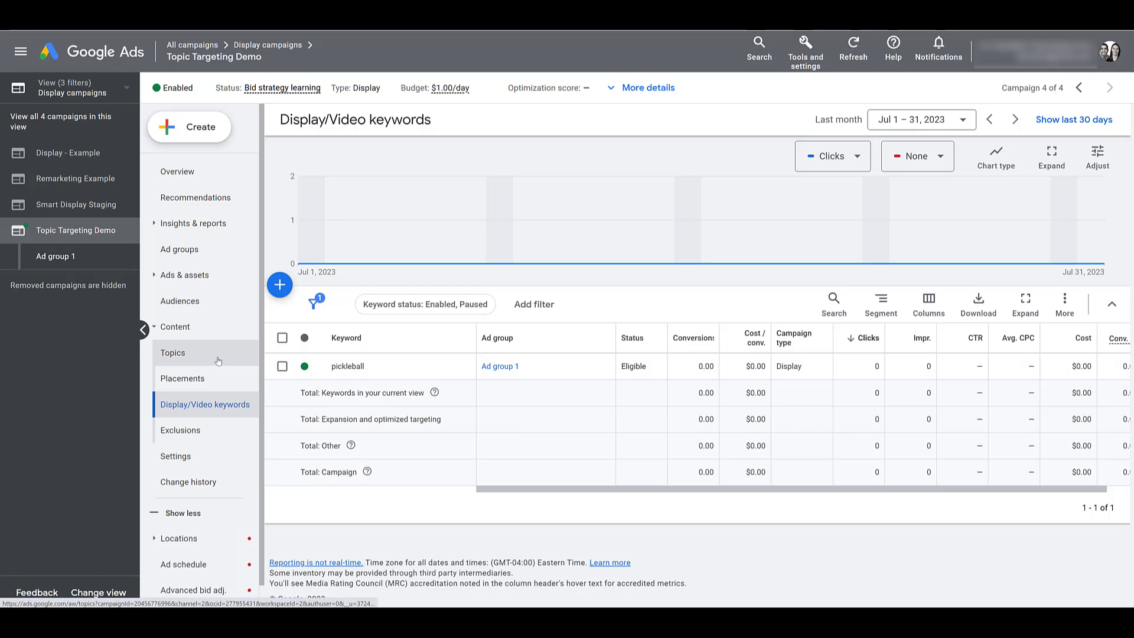
left_click(172, 353)
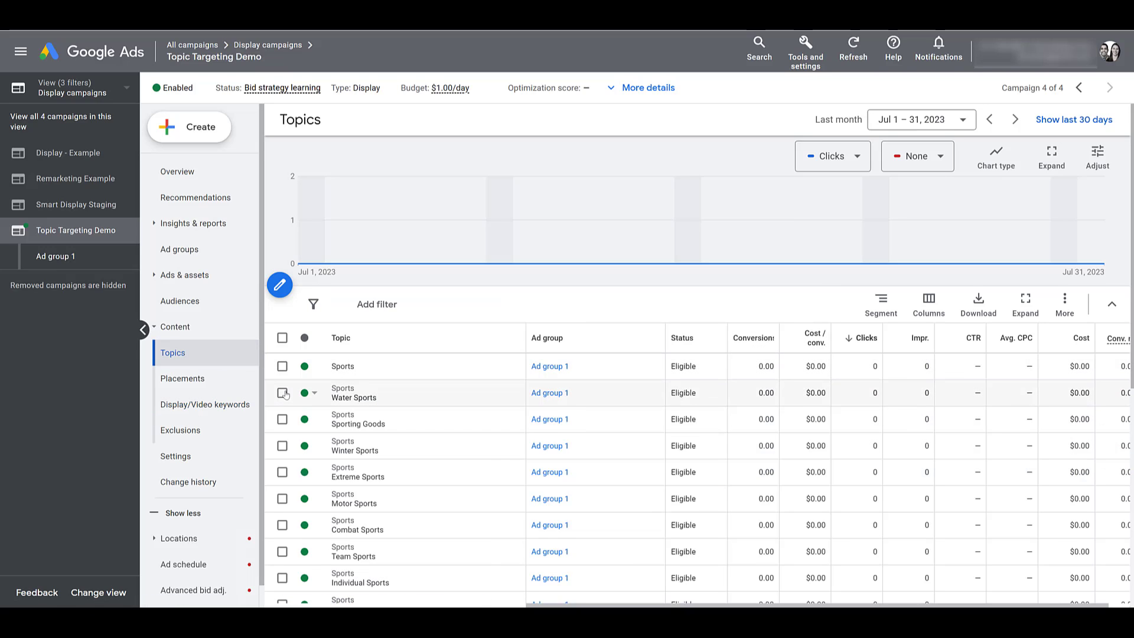
left_click(283, 393)
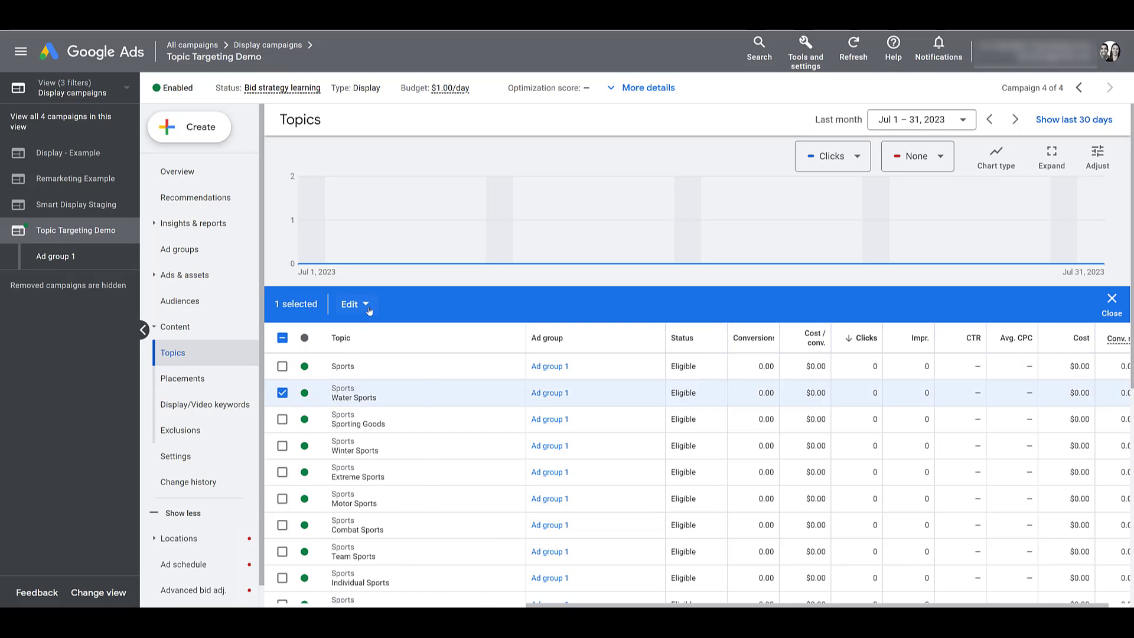
left_click(354, 303)
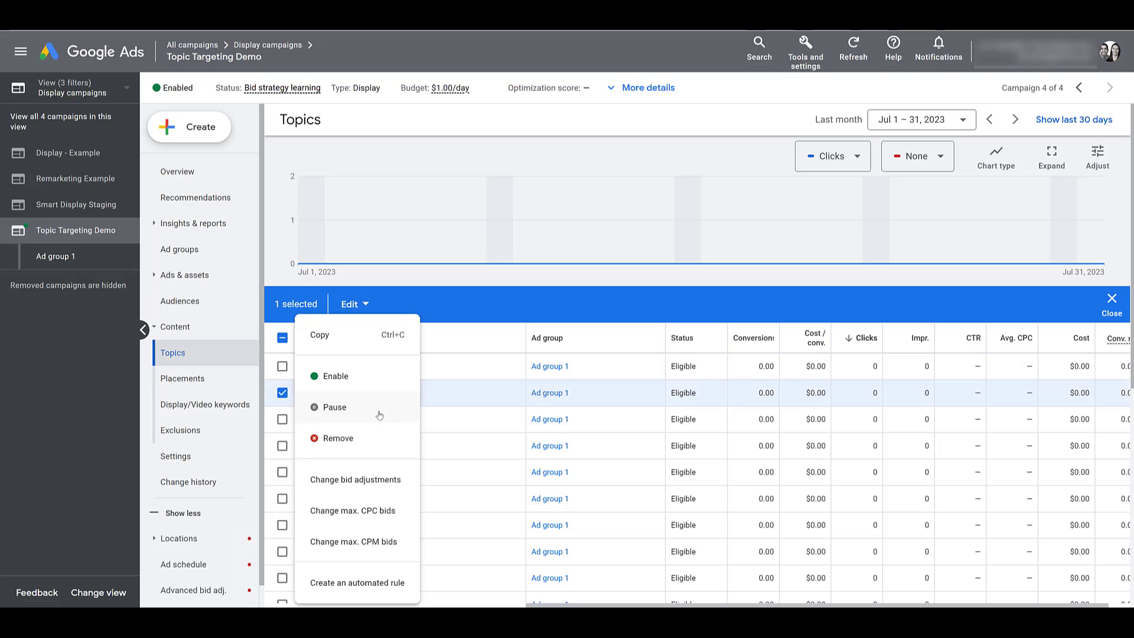
mouse_move(374, 438)
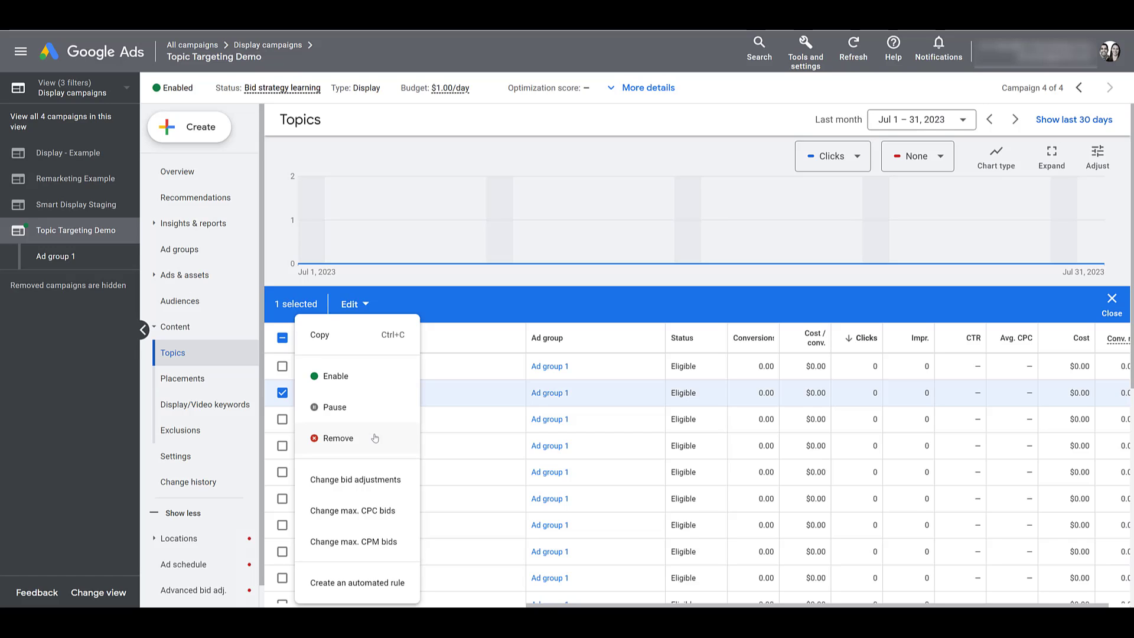
mouse_move(516, 303)
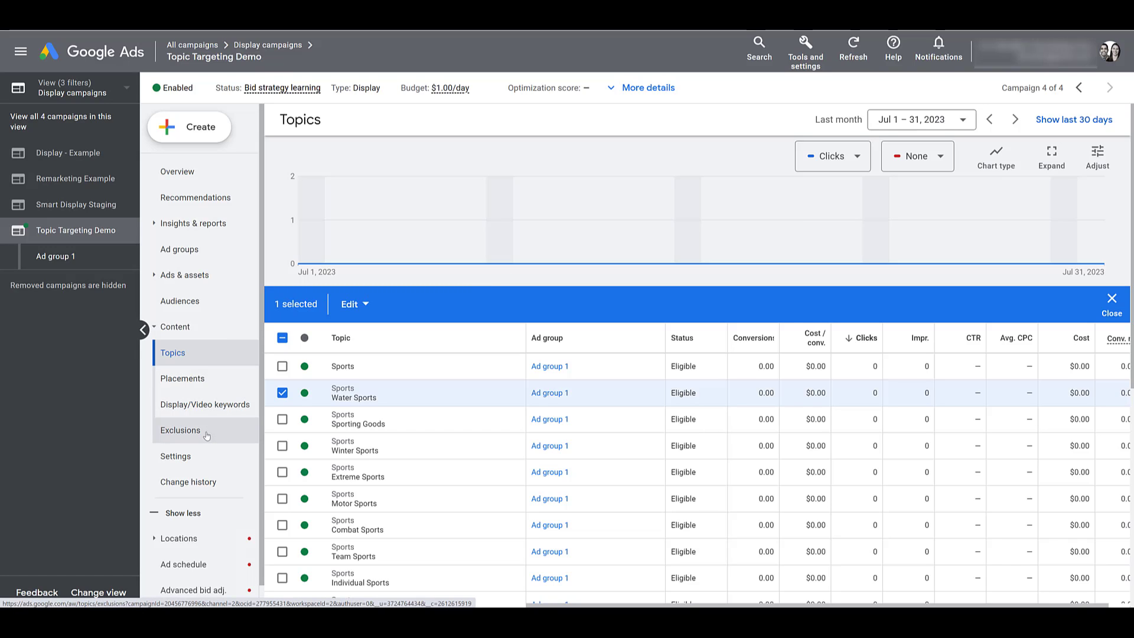
Add campaign-level topic exclusions for Books & Literature and News, then save.
left_click(180, 431)
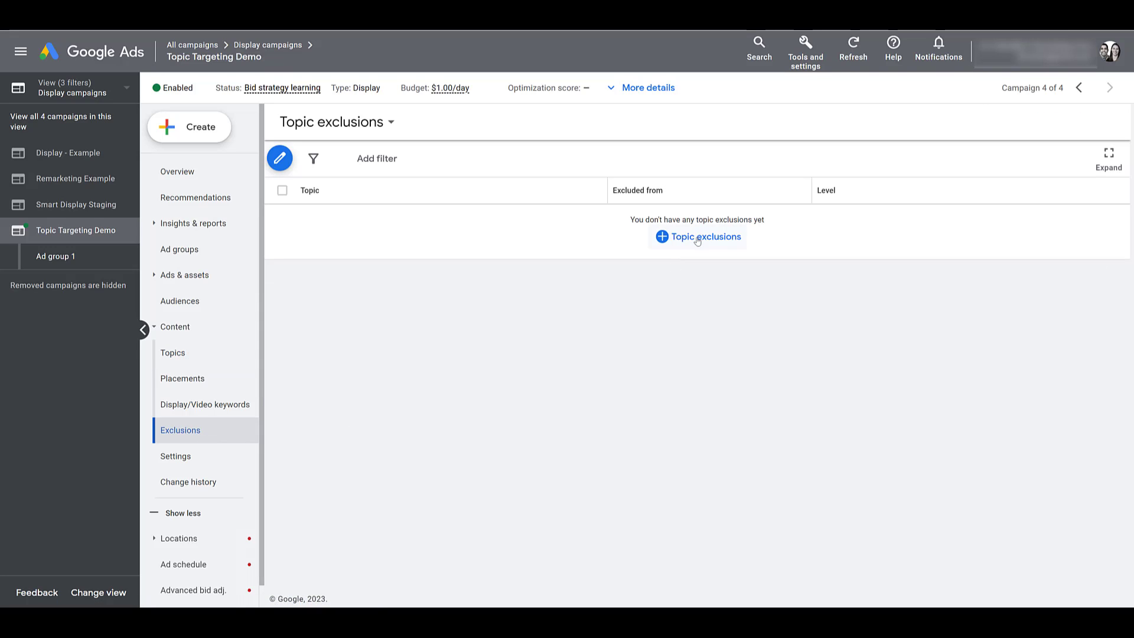
left_click(697, 237)
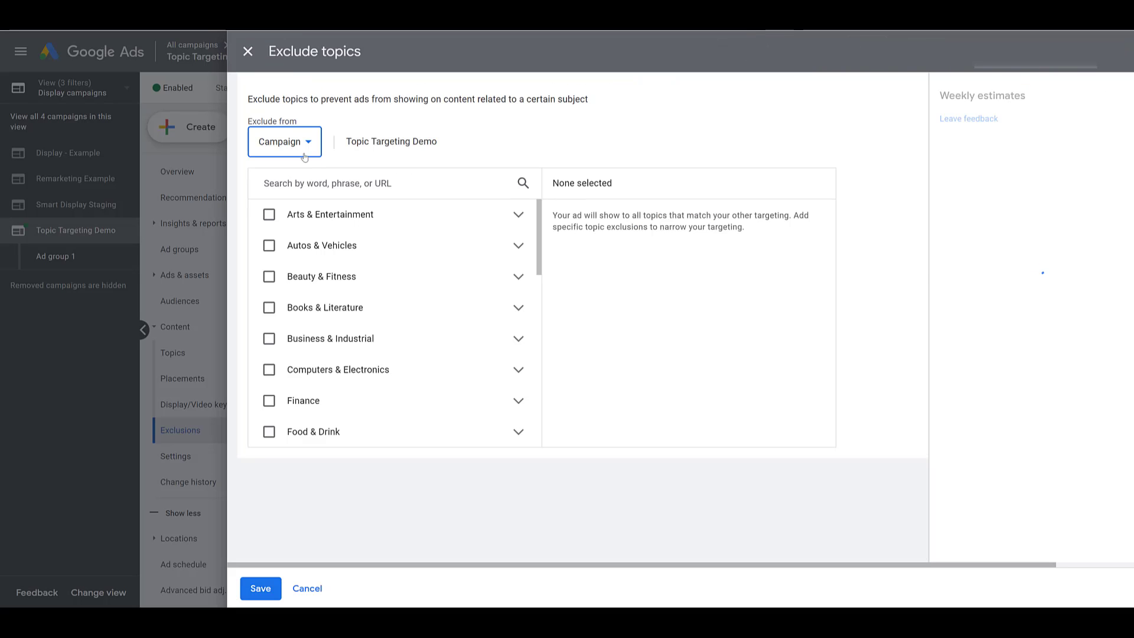
left_click(284, 141)
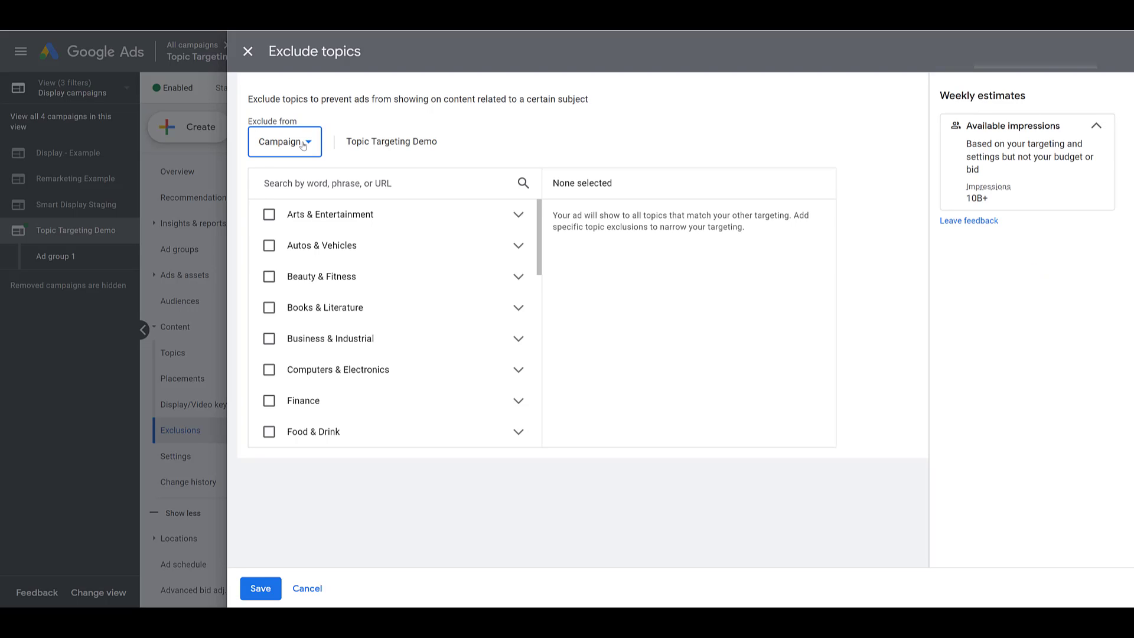
left_click(269, 307)
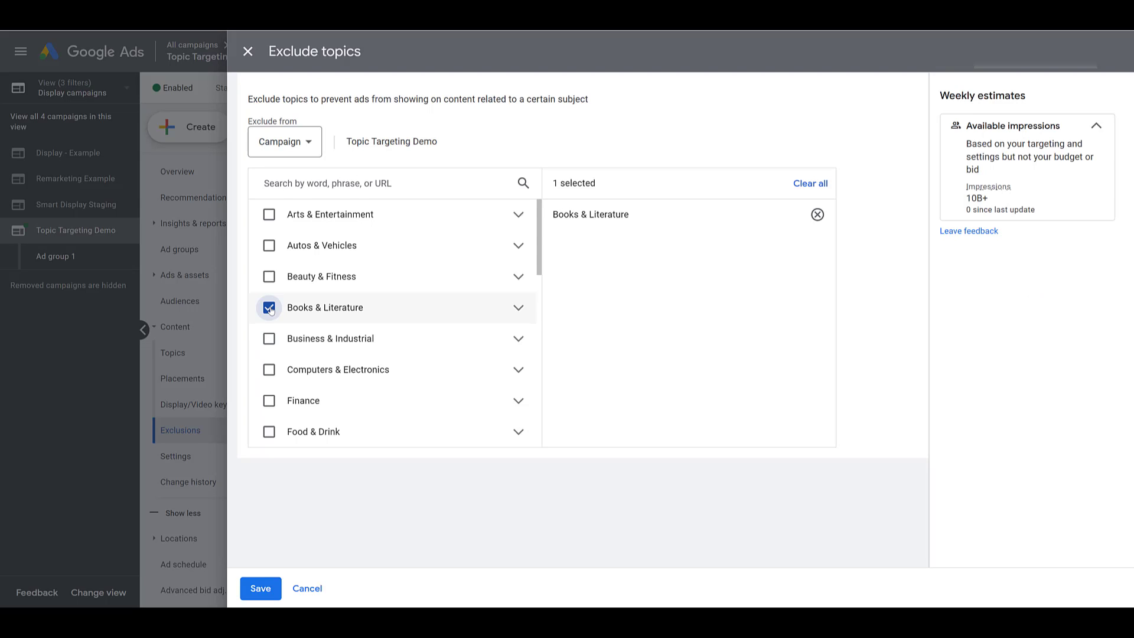
scroll("down", 3)
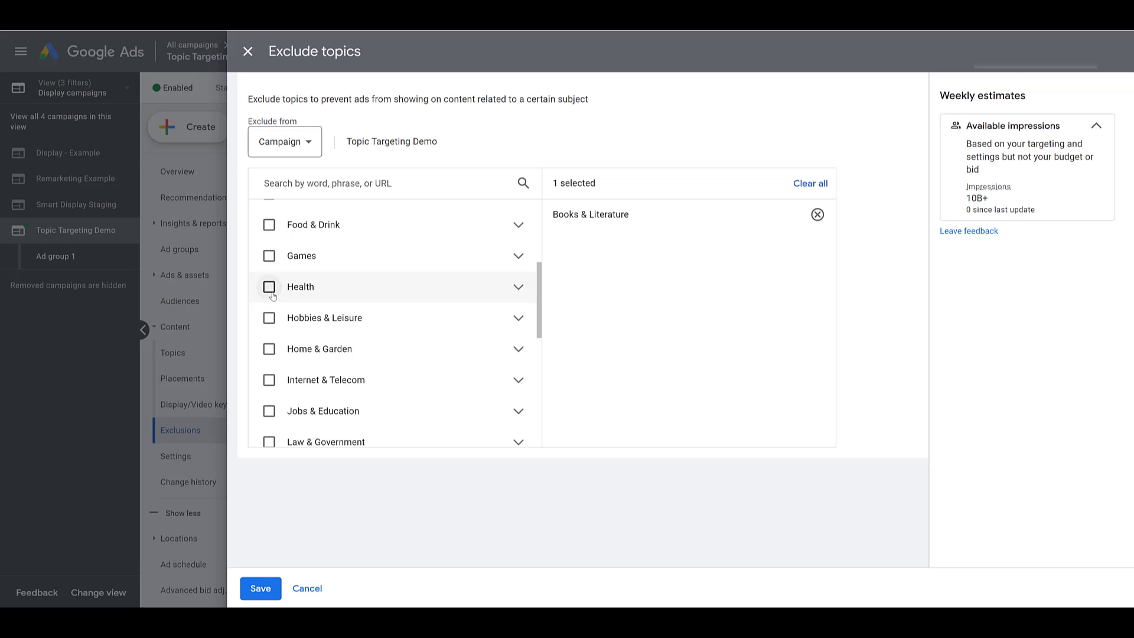
scroll("down", 3)
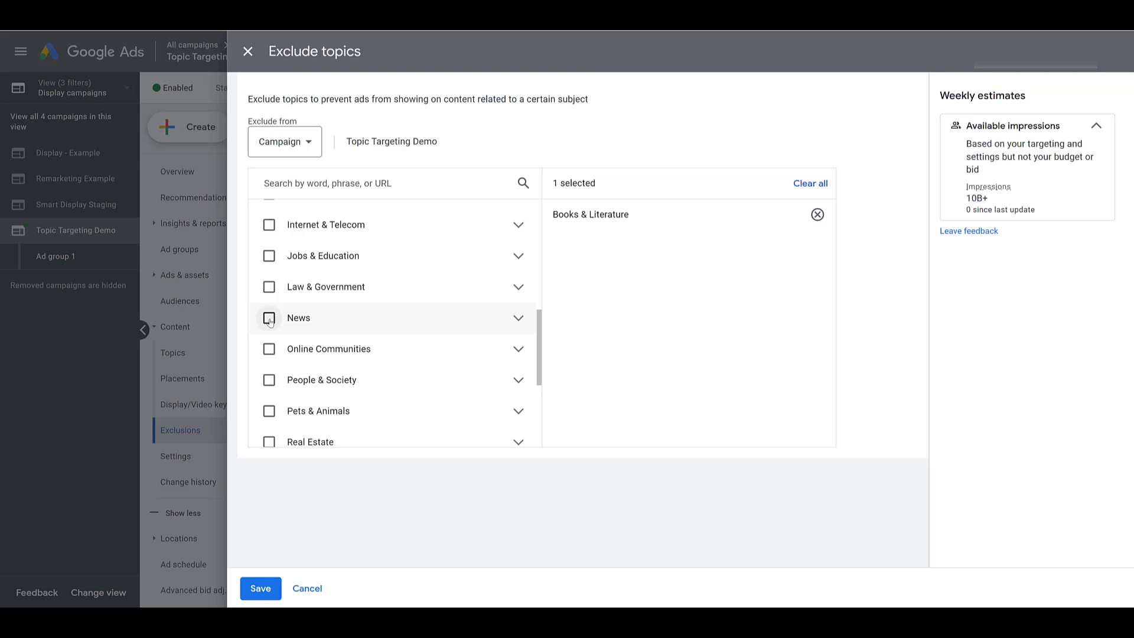
left_click(268, 319)
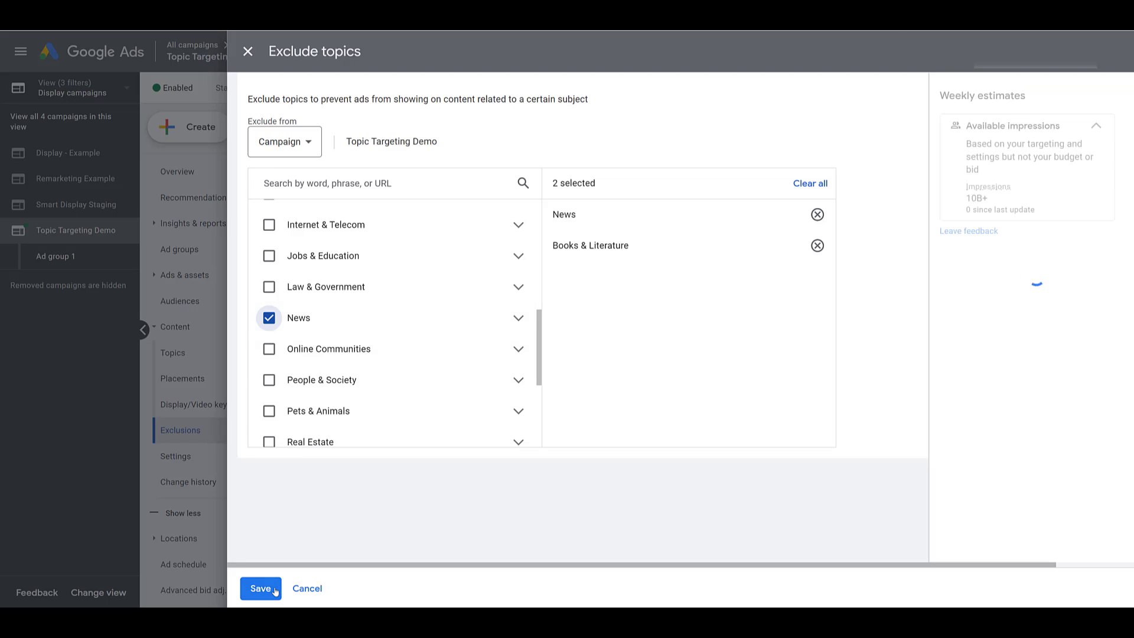
left_click(260, 588)
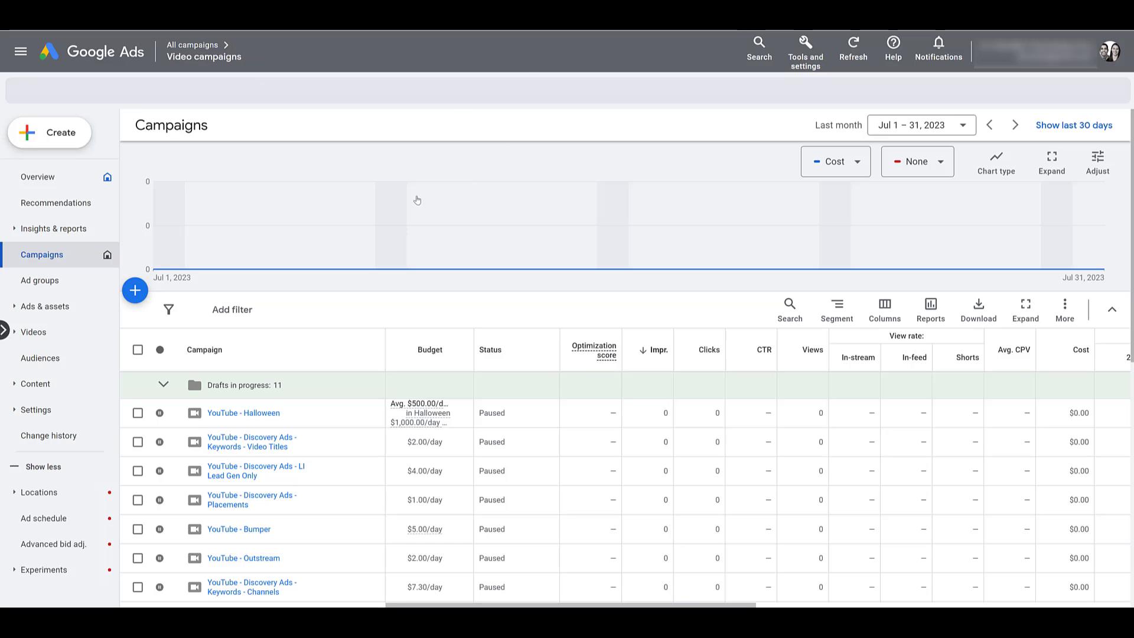
mouse_move(134, 290)
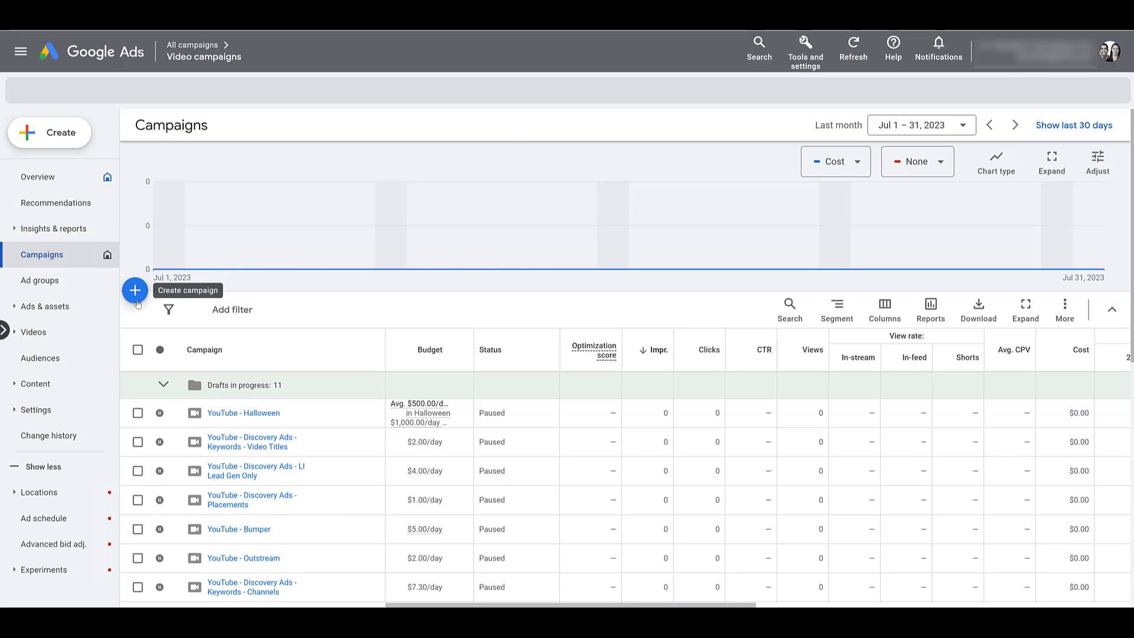
Start a new campaign with the Website traffic objective and scroll to the campaign types.
left_click(134, 290)
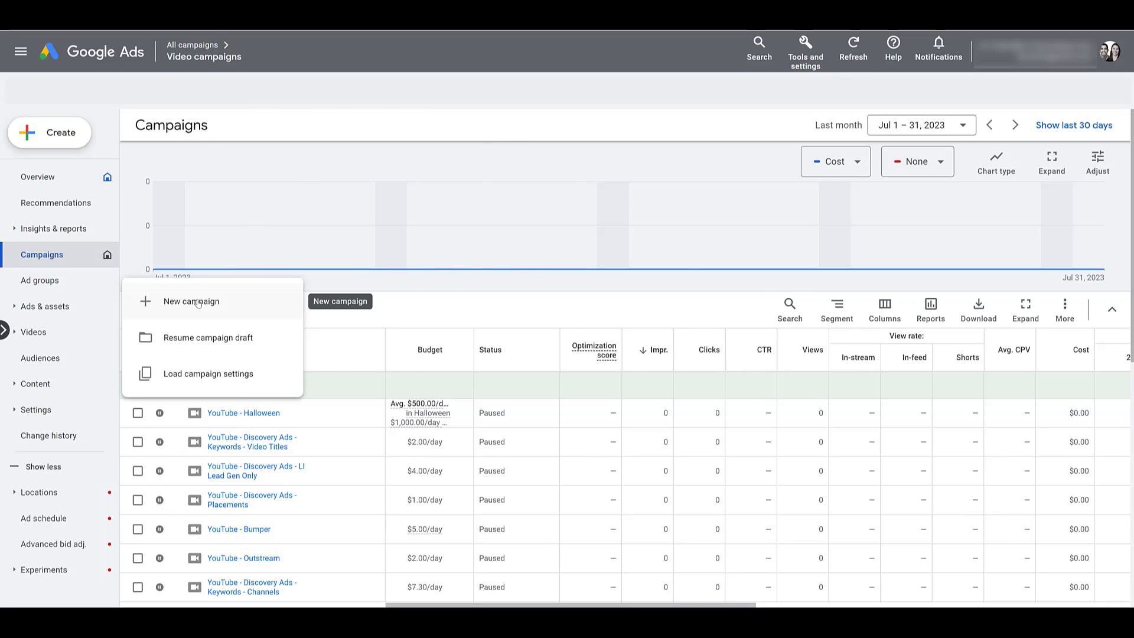
left_click(191, 301)
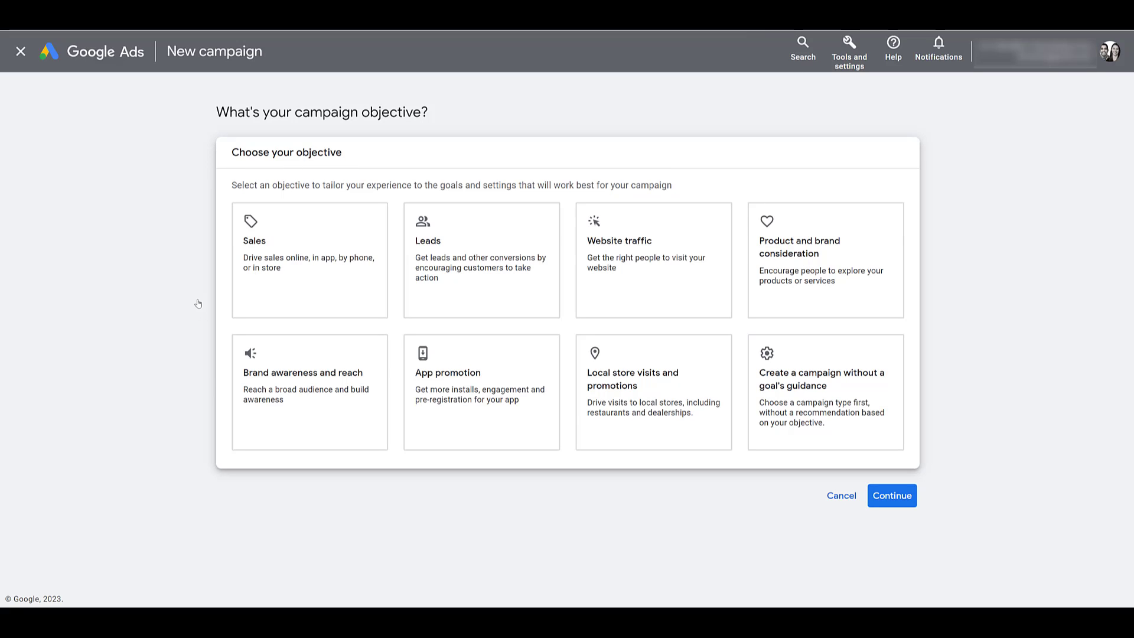
left_click(310, 259)
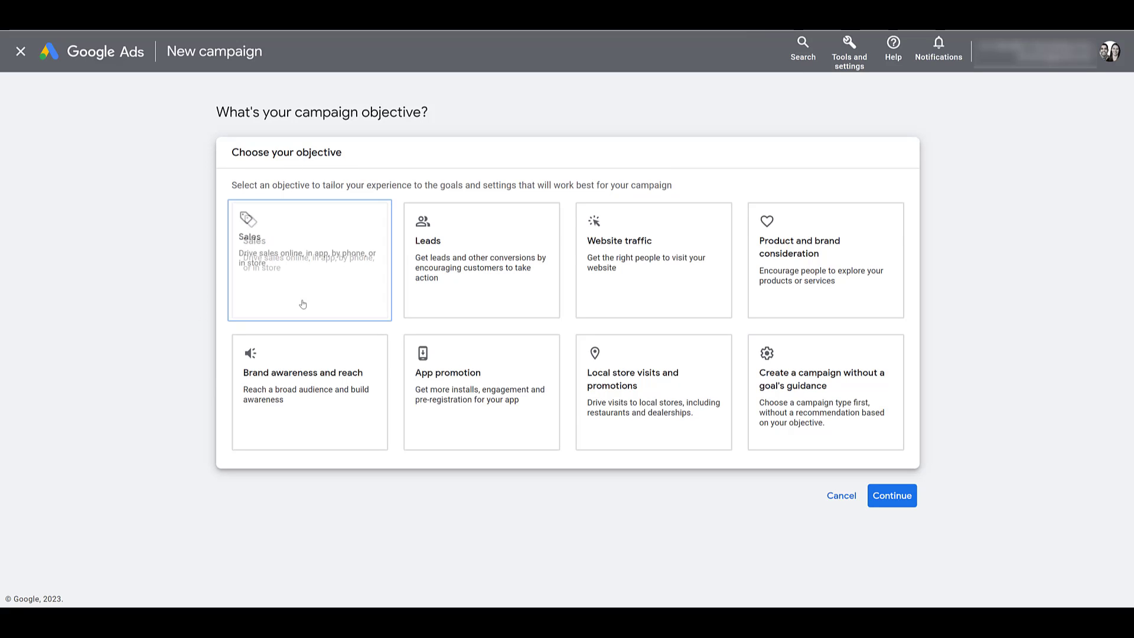
left_click(652, 260)
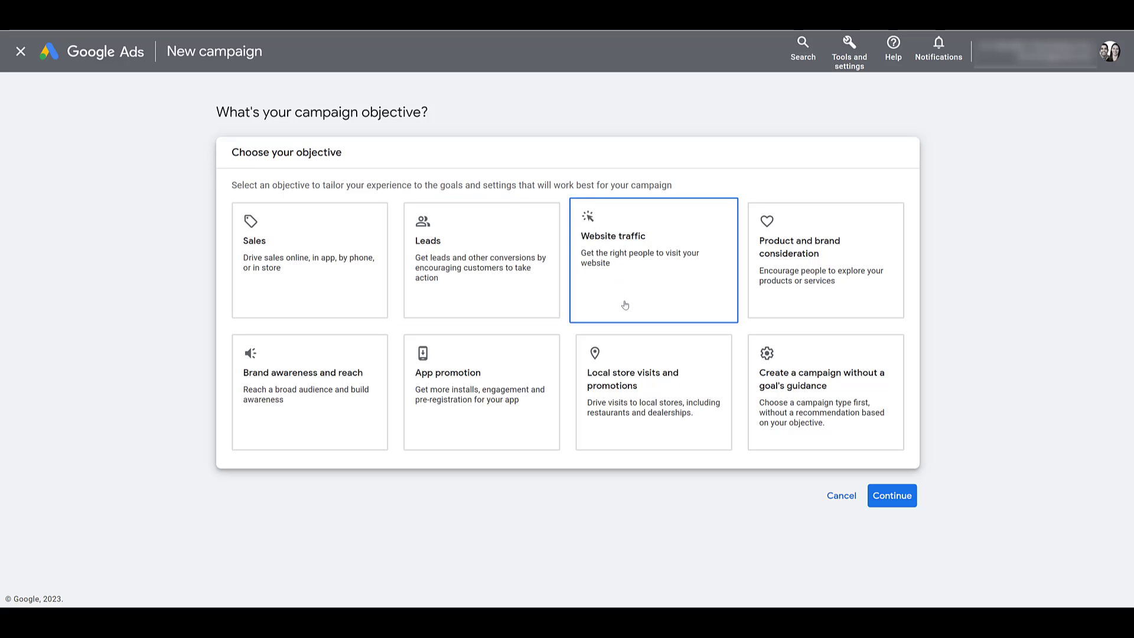
mouse_move(628, 301)
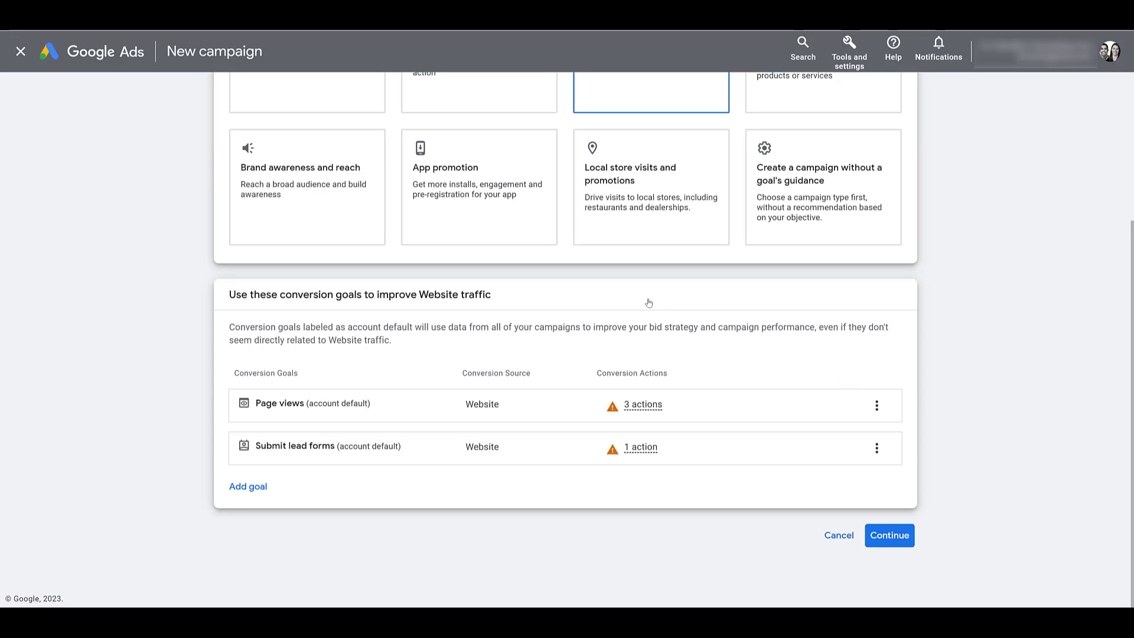
mouse_move(760, 402)
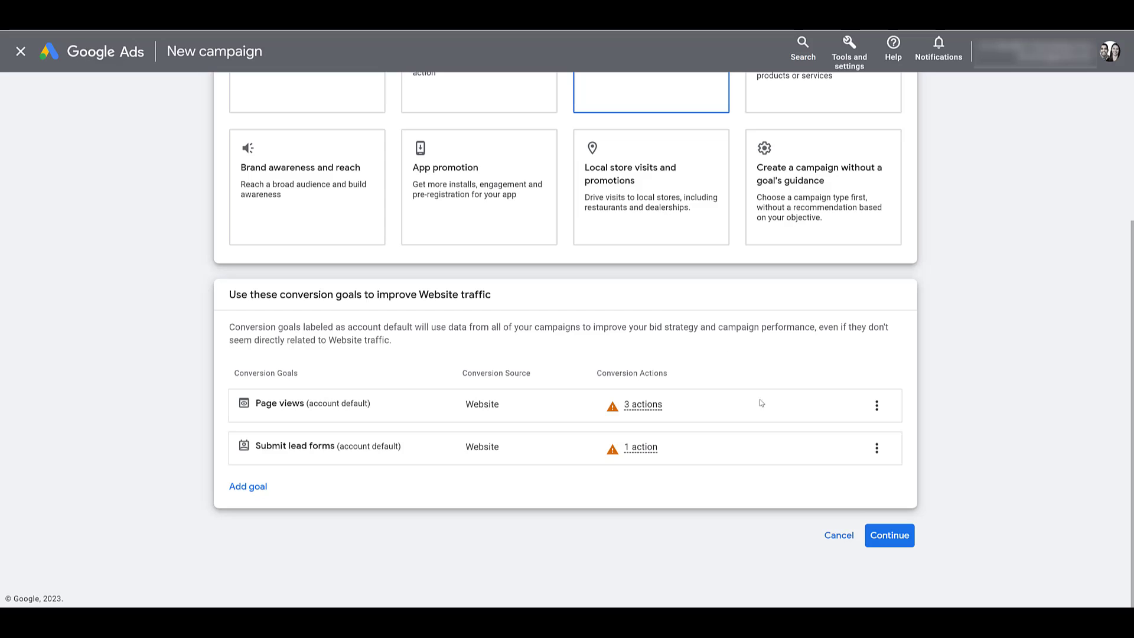
scroll("down", 3)
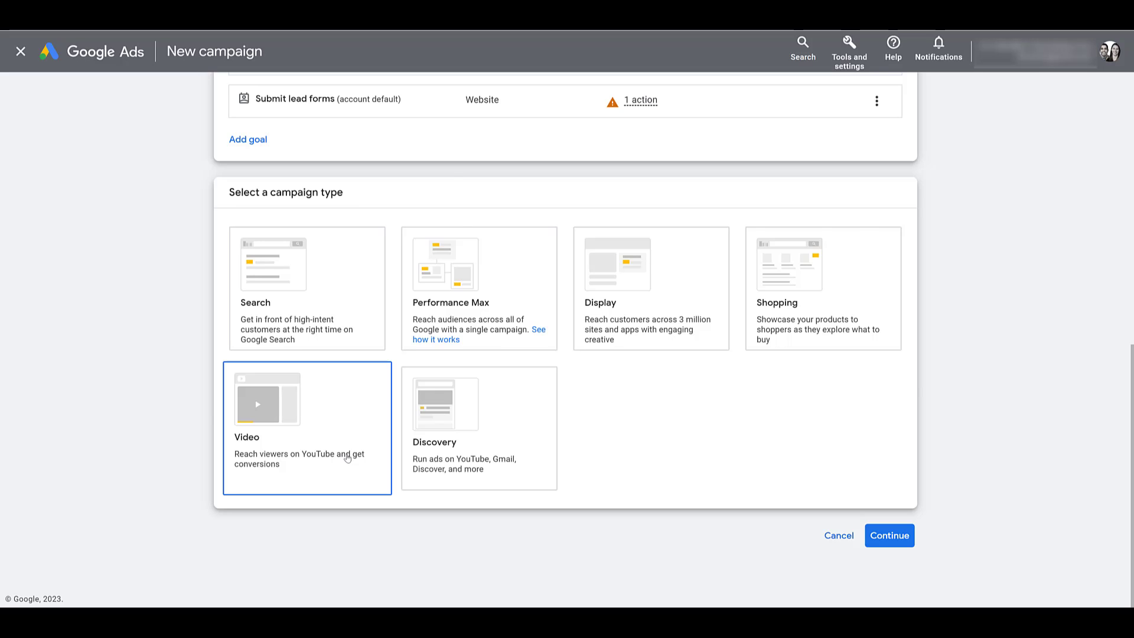
Continue to the Video campaign settings and expand the ad group's advanced content options.
left_click(889, 535)
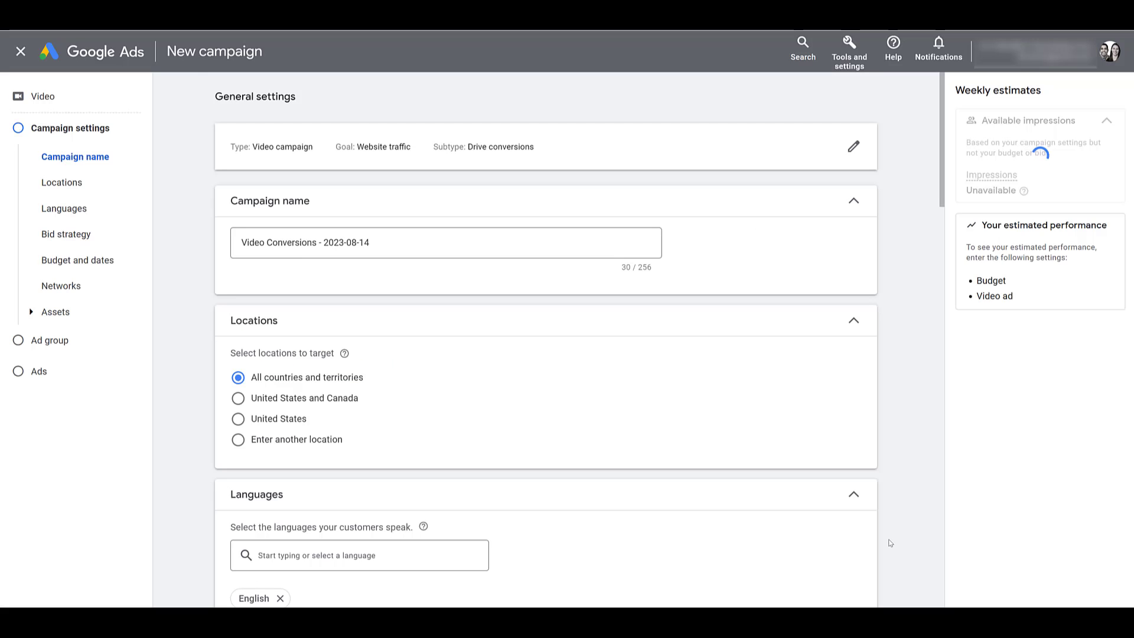
left_click(238, 419)
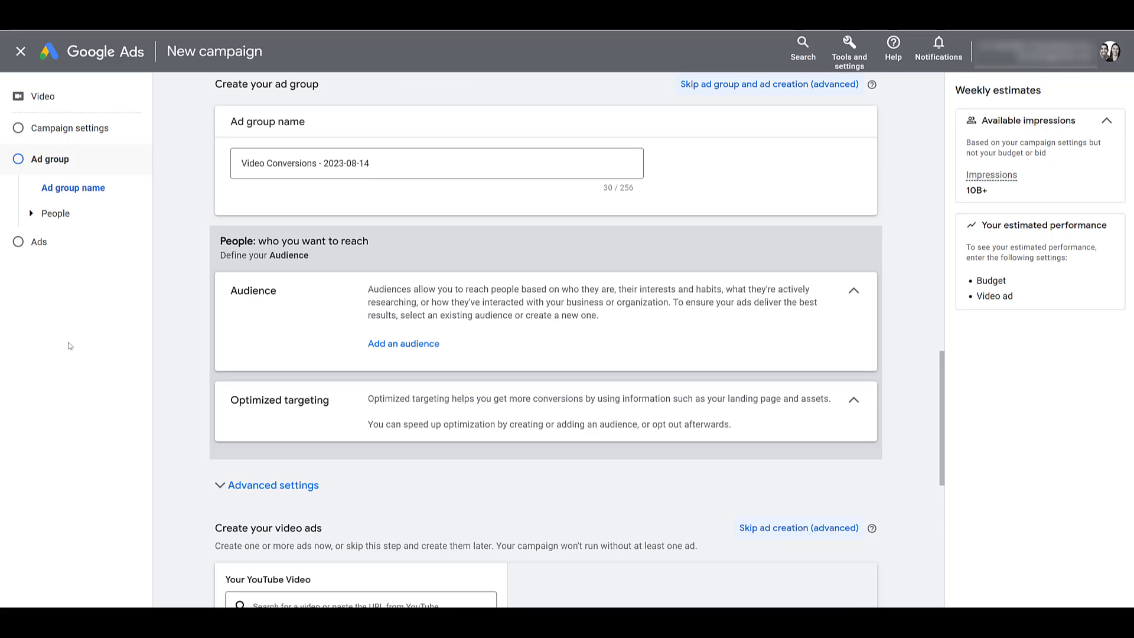
mouse_move(285, 319)
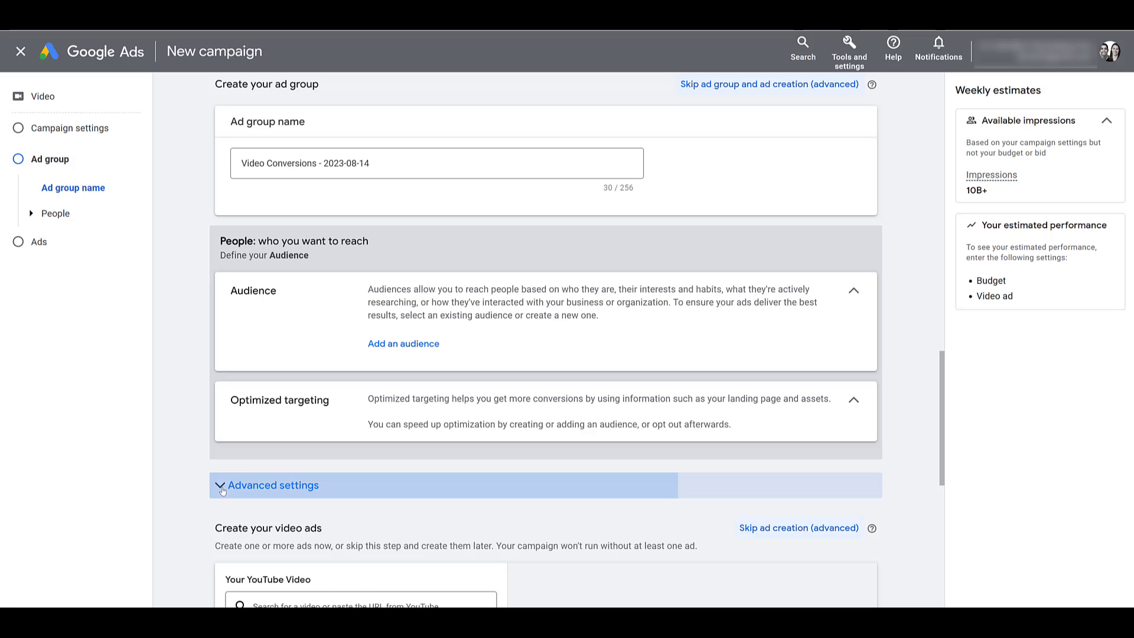
left_click(274, 484)
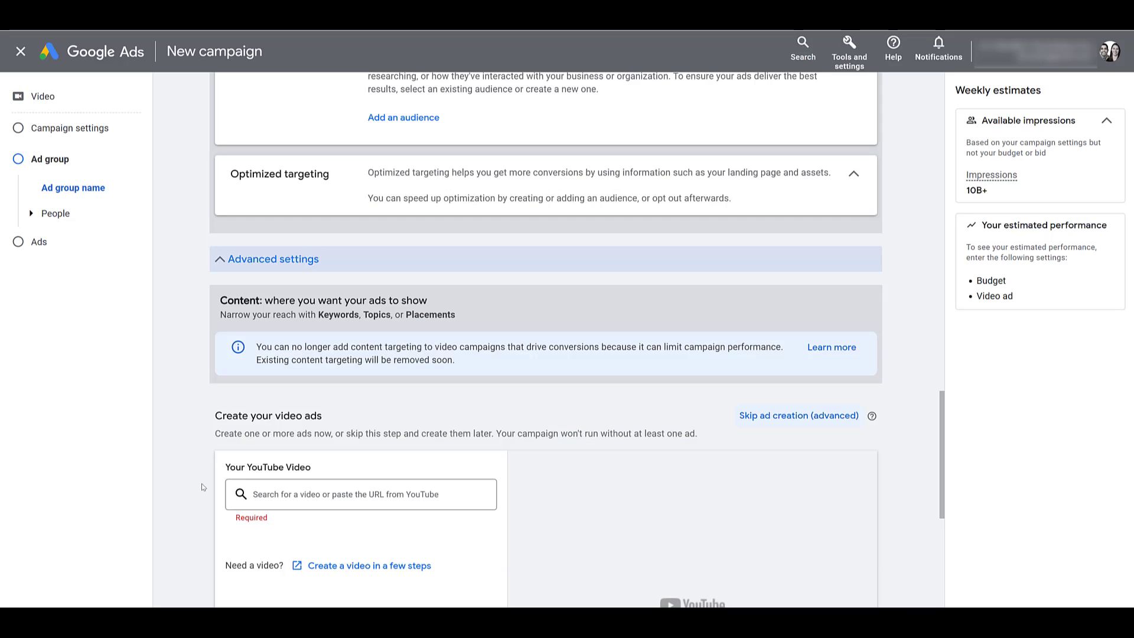